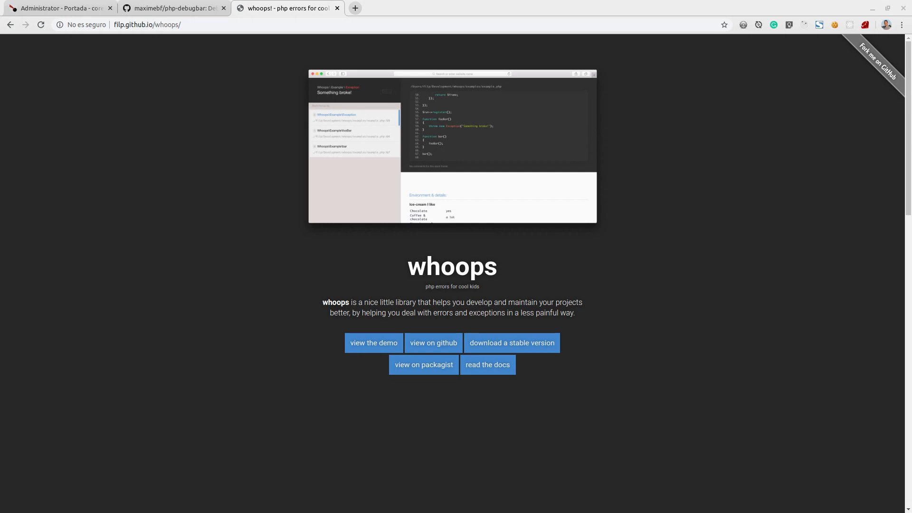
mouse_move(417, 399)
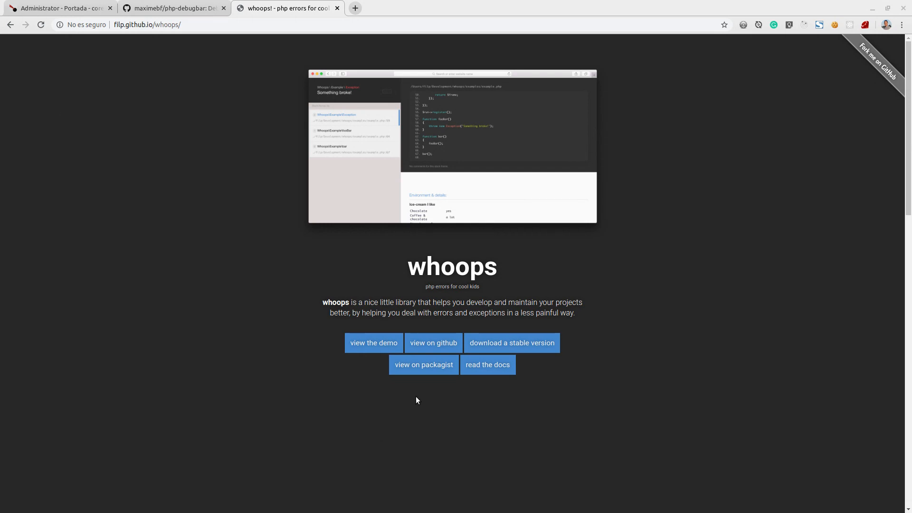
- View the Whoops demo's "Something broke!" error page, scrolling through its environment details and back
click(373, 343)
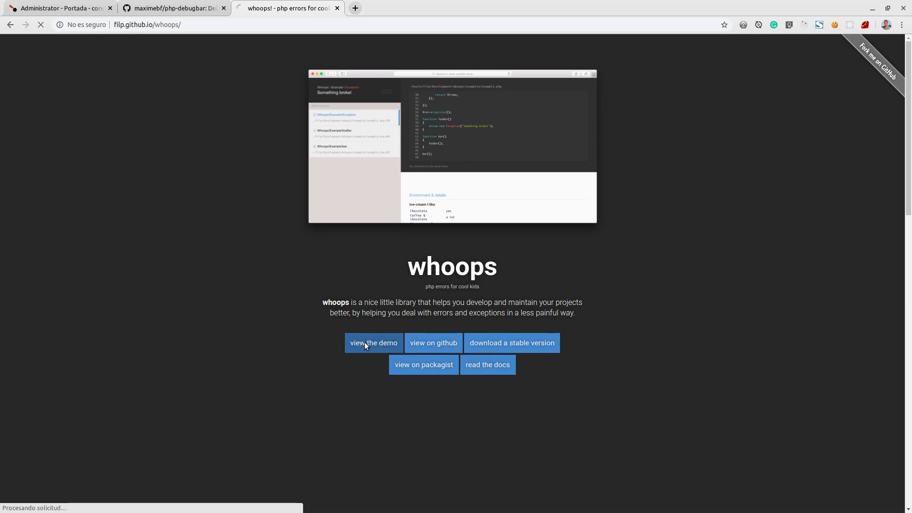
click(373, 343)
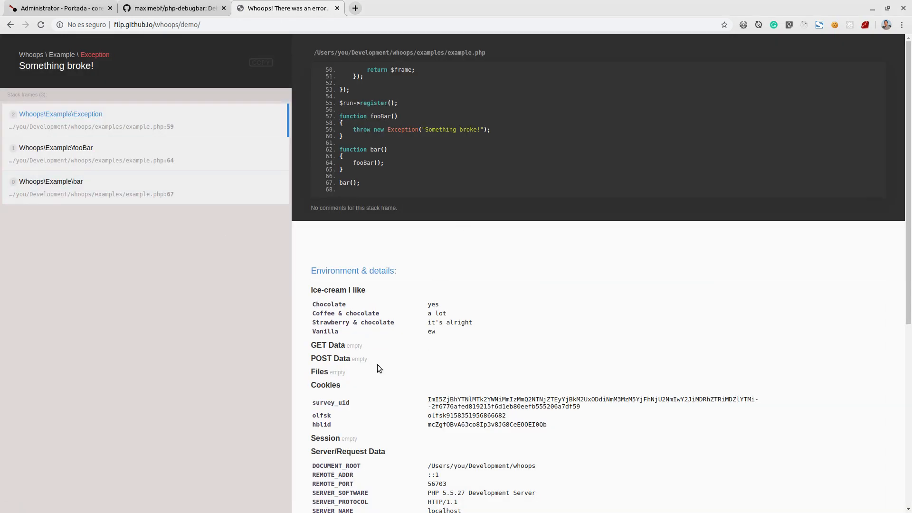
mouse_move(407, 409)
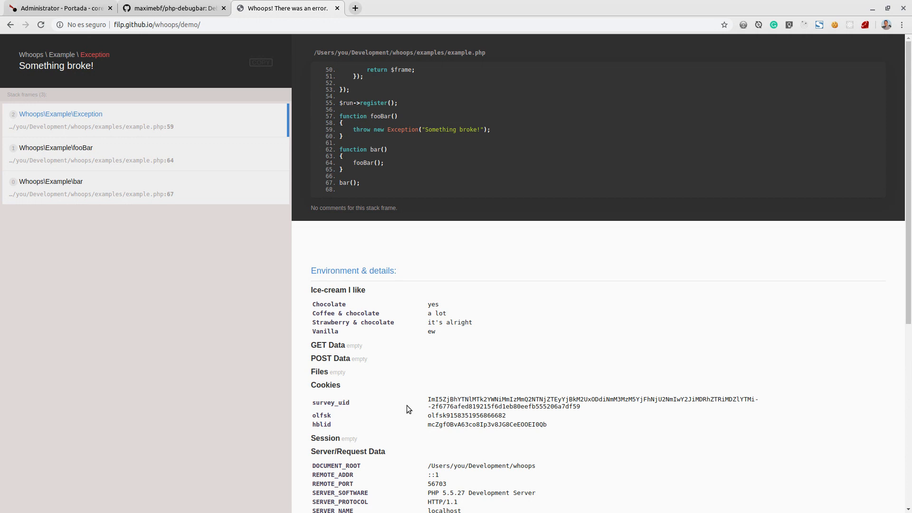
scroll(down, 3)
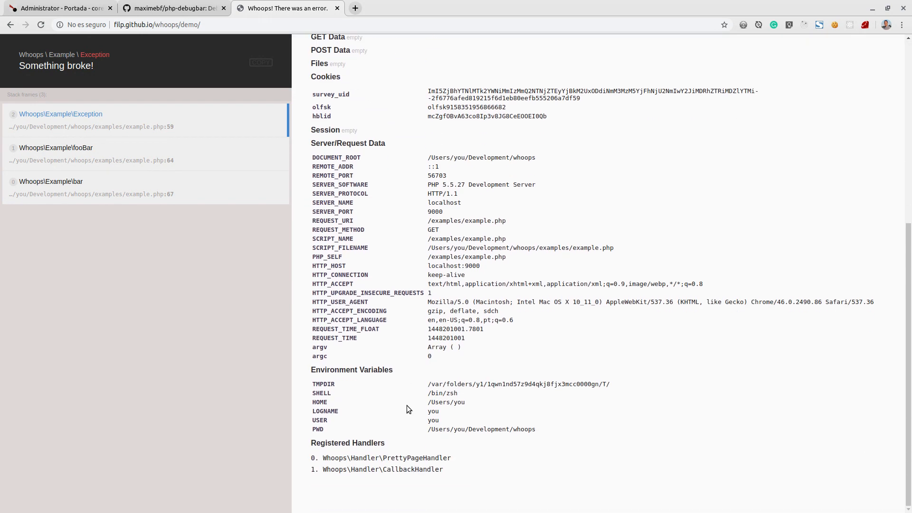
scroll(up, 3)
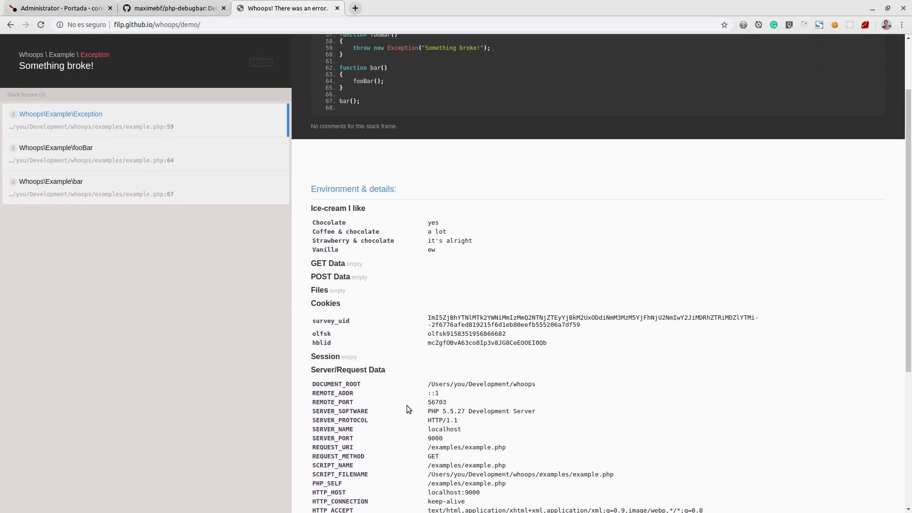
scroll(up, 3)
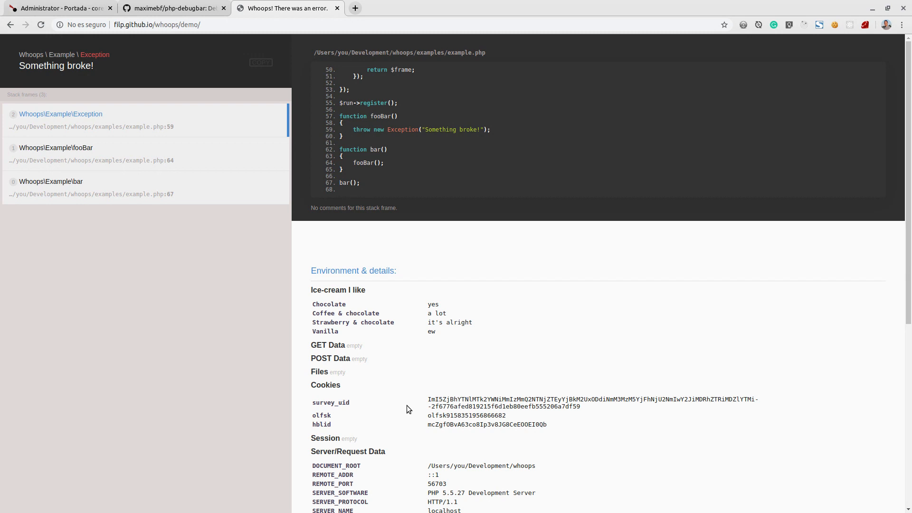
mouse_move(147, 8)
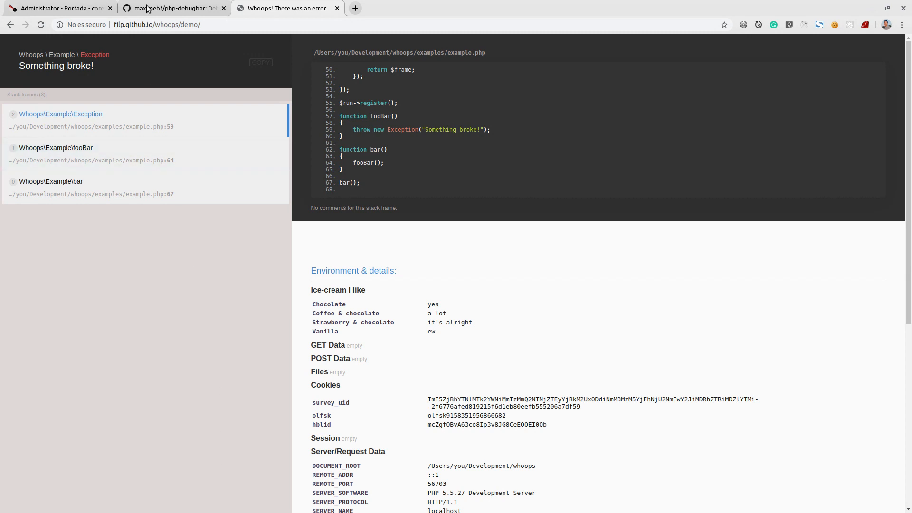
- Visit phpdebugbar.com from the GitHub repository, then return to the coreBOS dashboard
click(171, 7)
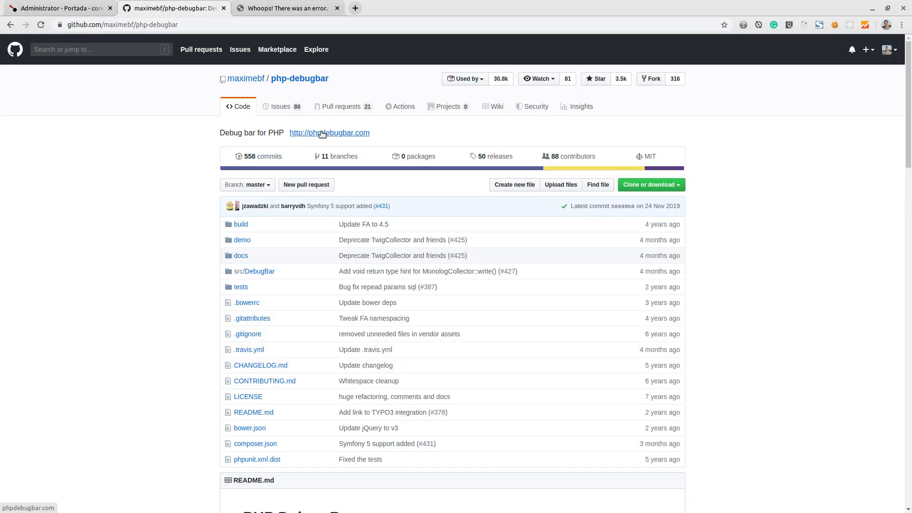
click(329, 132)
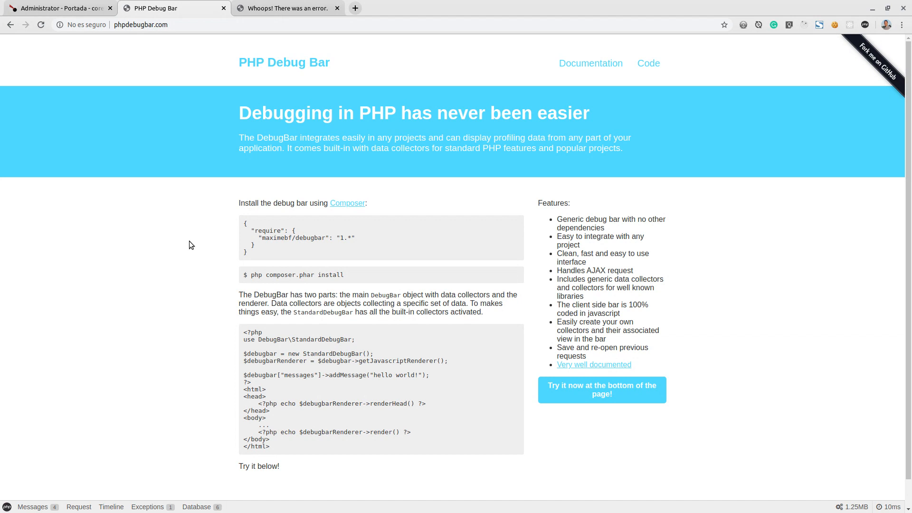
click(58, 8)
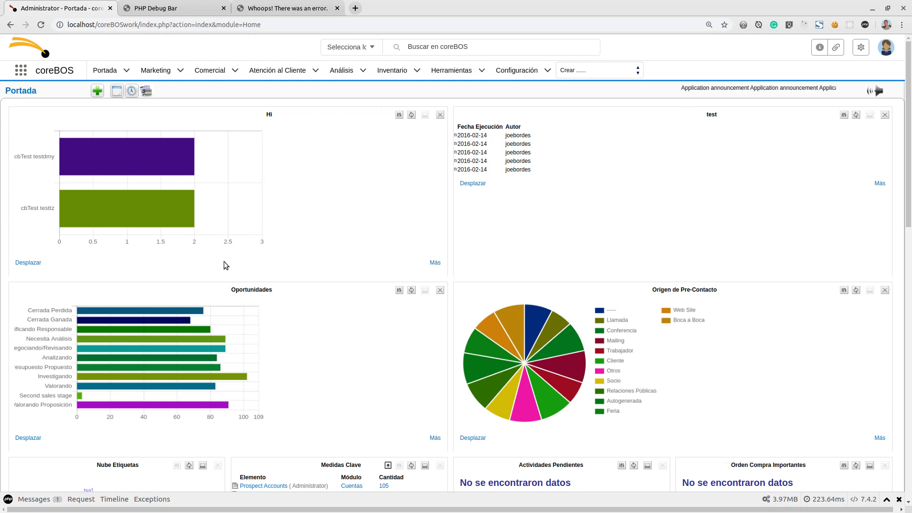
- Compare the Whoops demo error page with the coreBOS home dashboard and its debug bar
click(286, 8)
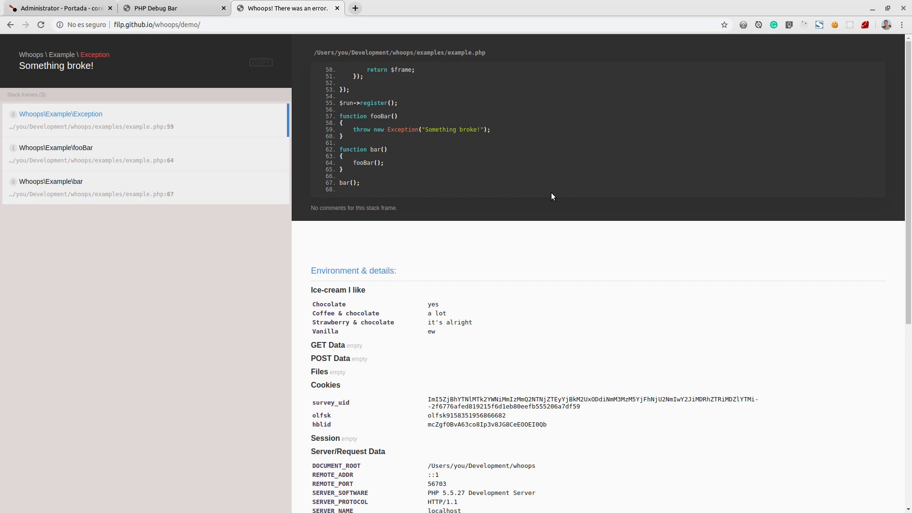
click(58, 8)
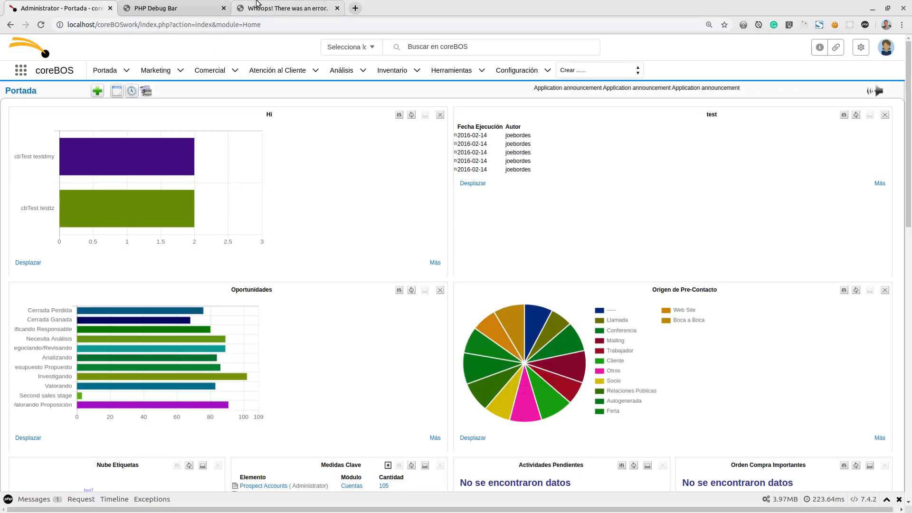
click(285, 8)
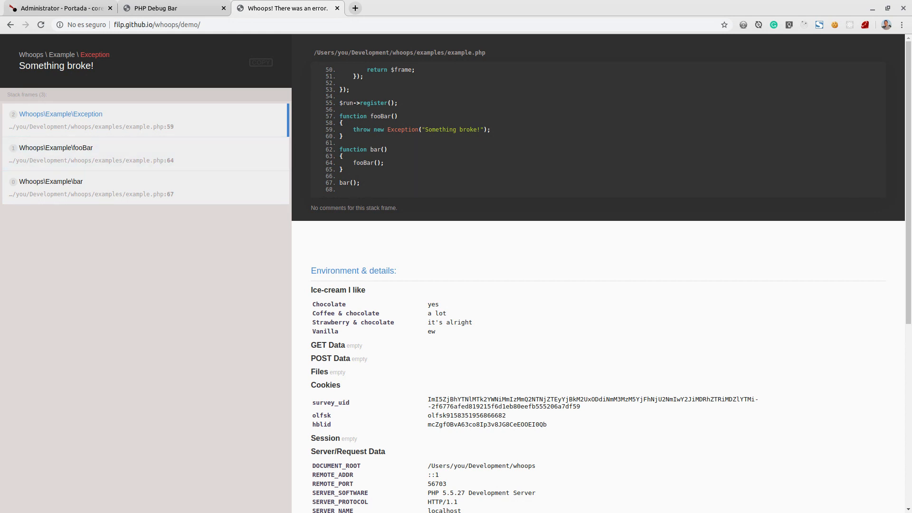
click(58, 8)
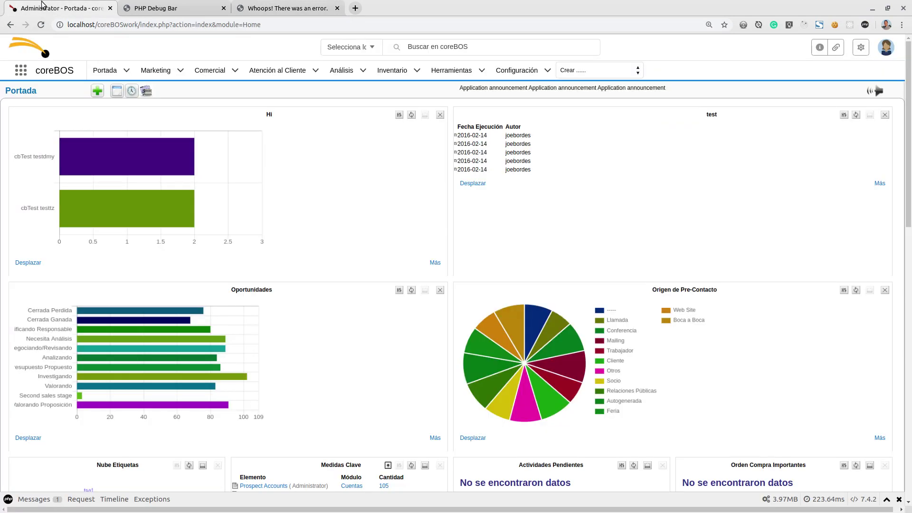
mouse_move(202, 194)
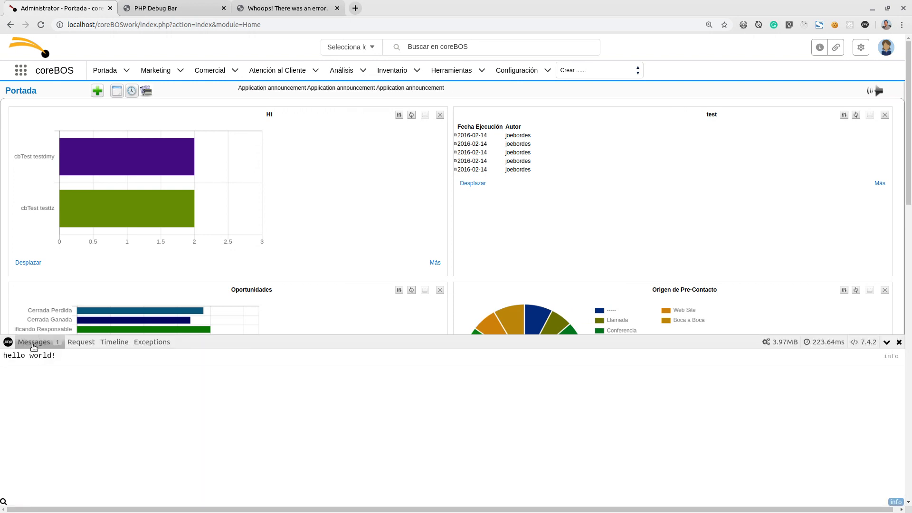
- Review the home page's Request, Timeline and Exceptions panels in the debug bar
click(81, 342)
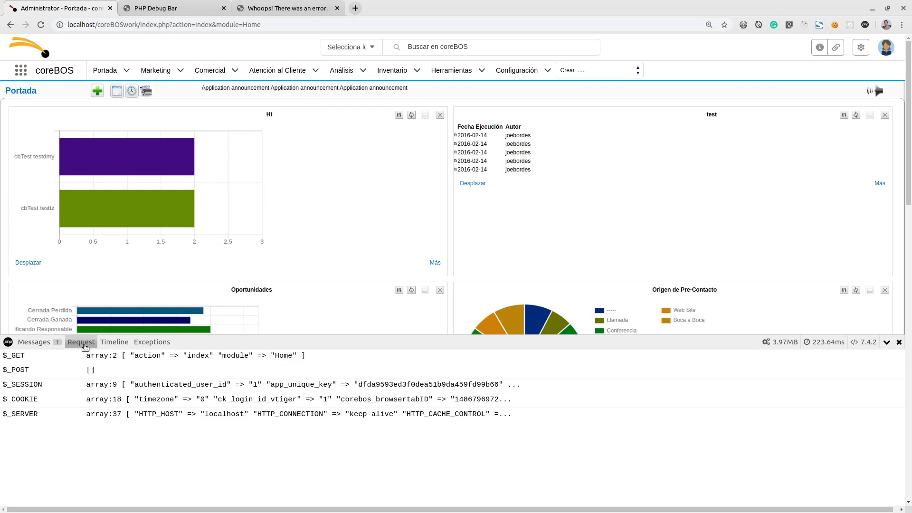
mouse_move(154, 411)
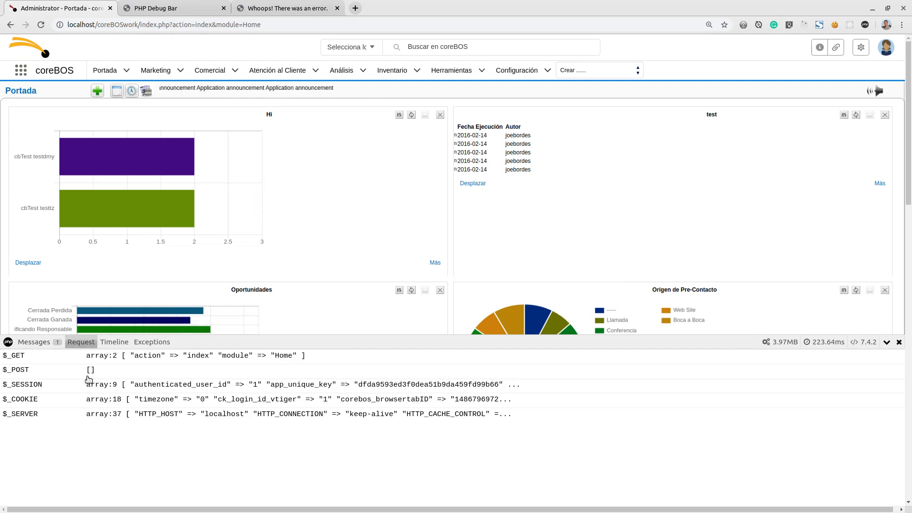
click(114, 342)
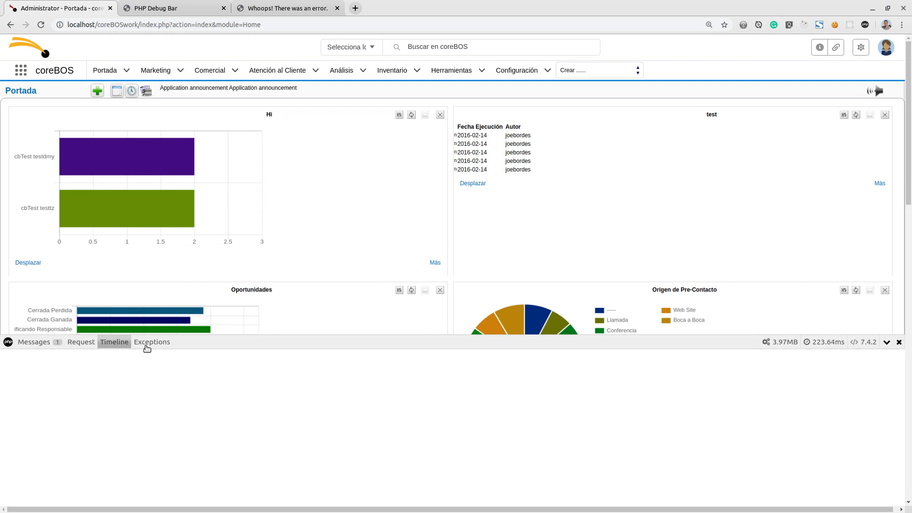
click(152, 341)
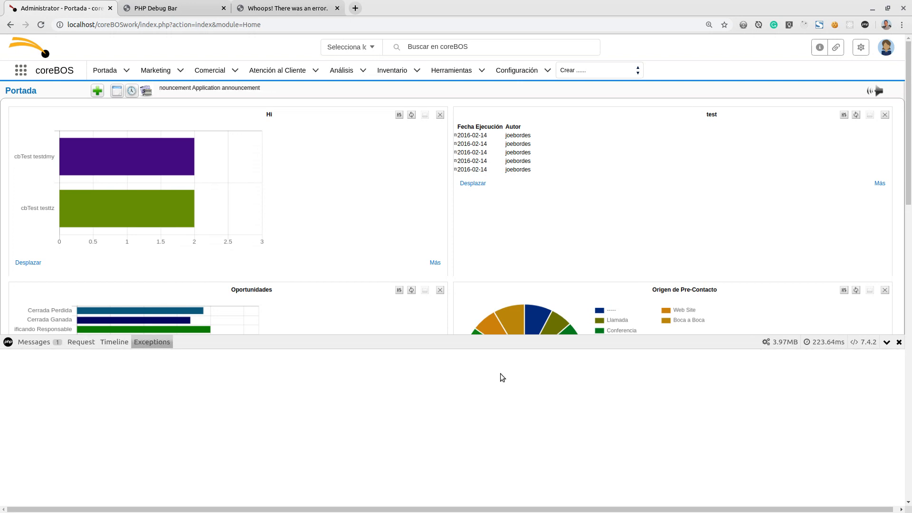
mouse_move(781, 342)
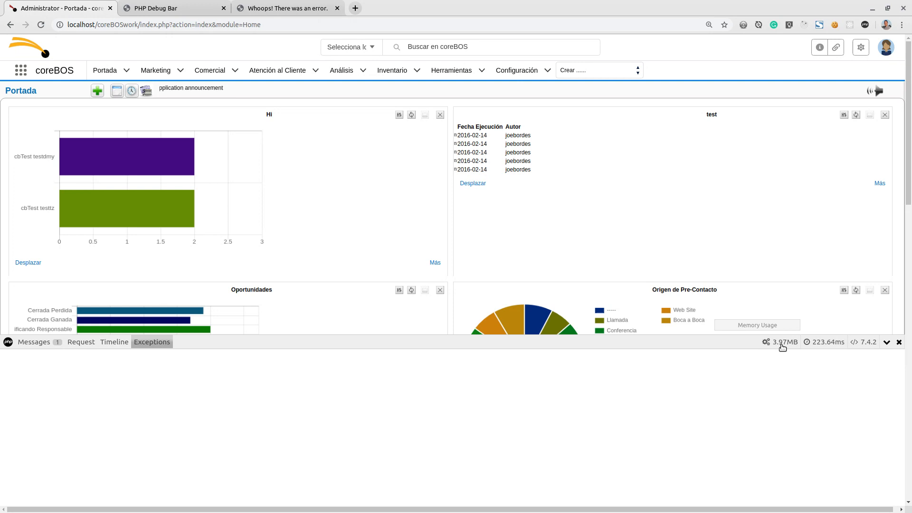
mouse_move(819, 348)
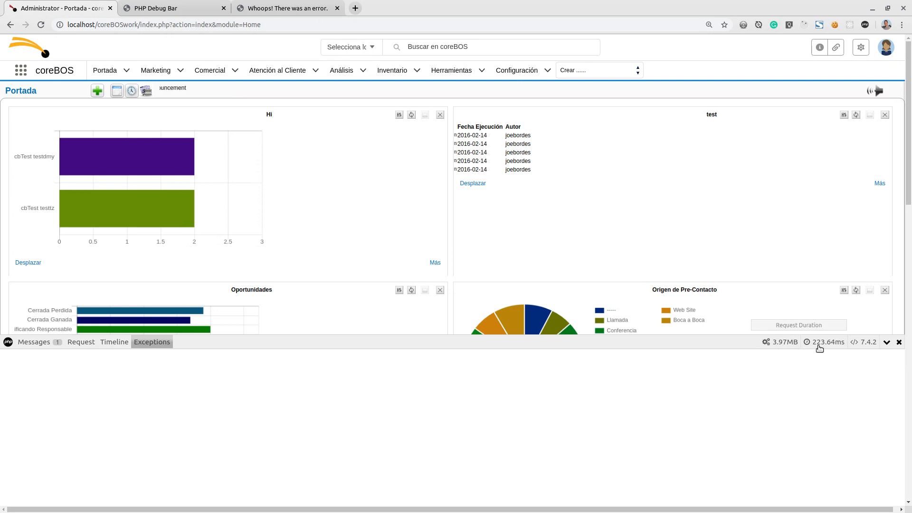
mouse_move(854, 342)
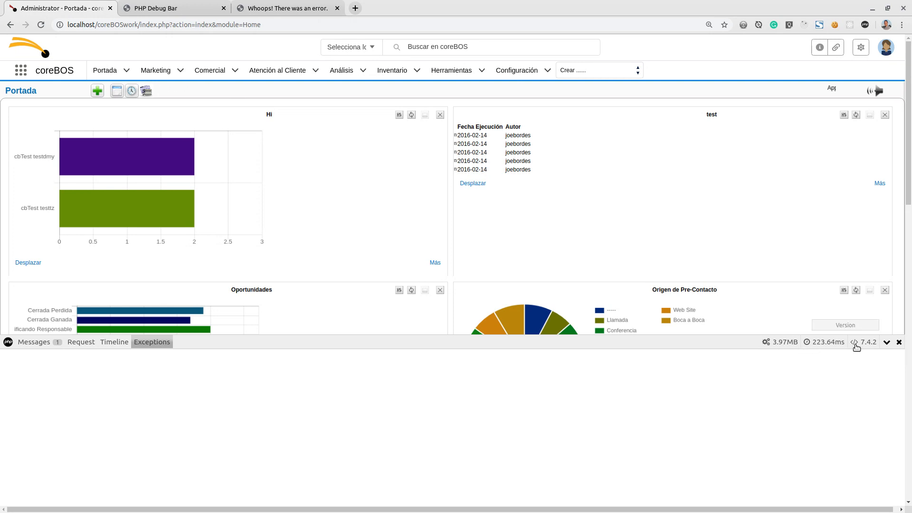
mouse_move(95, 223)
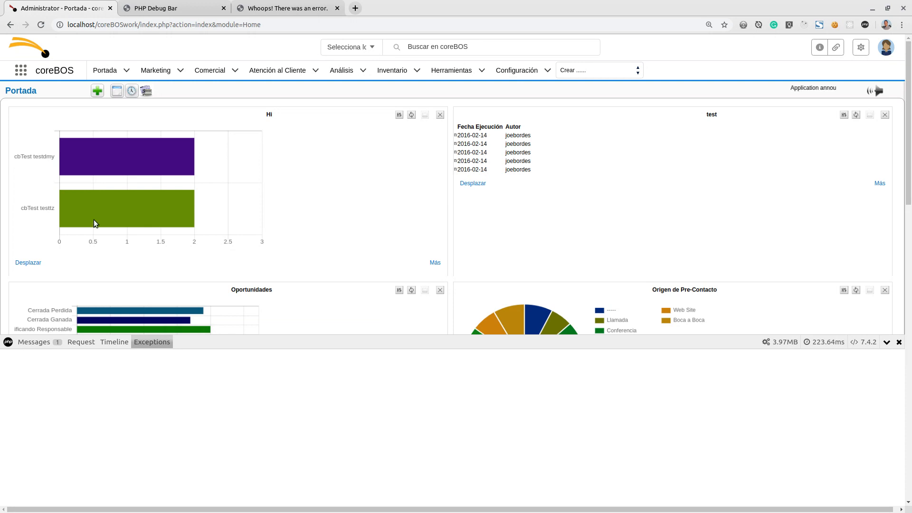
- Navigate via the Comercial menu to the Cuentas accounts list, signing in again when prompted
click(155, 70)
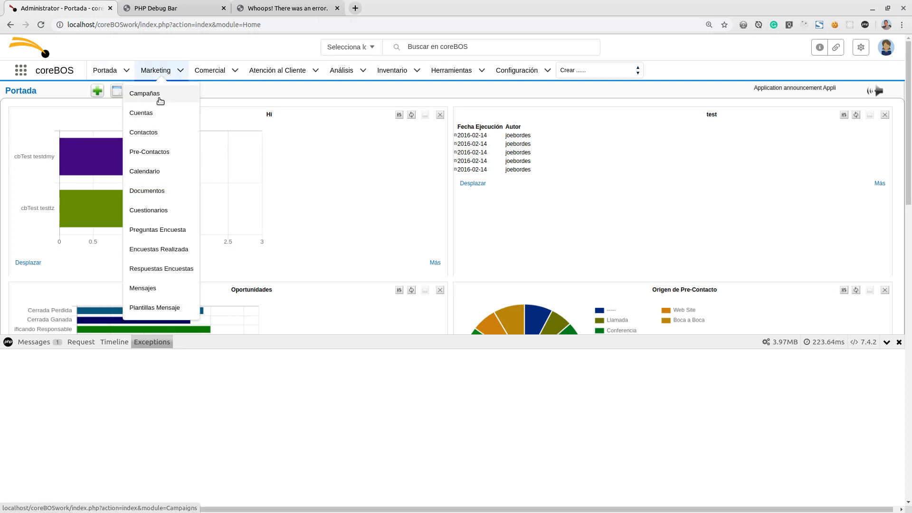
click(140, 113)
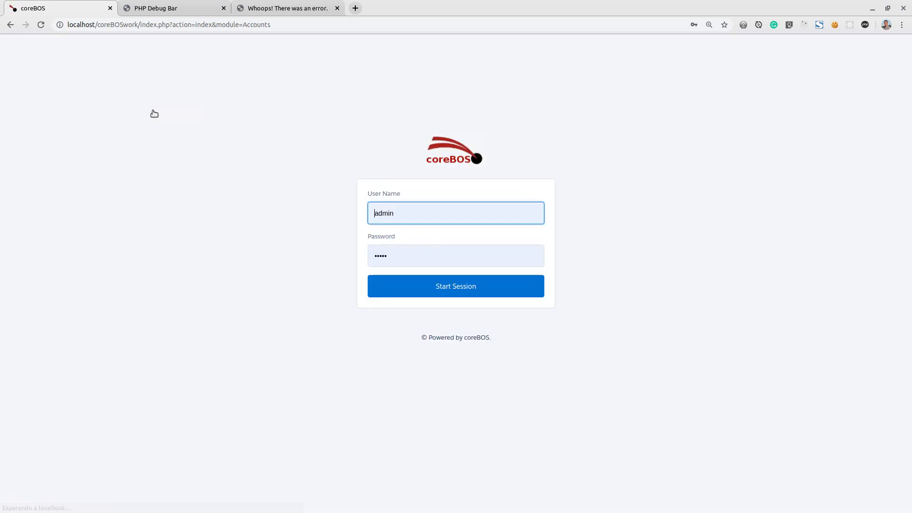
click(456, 286)
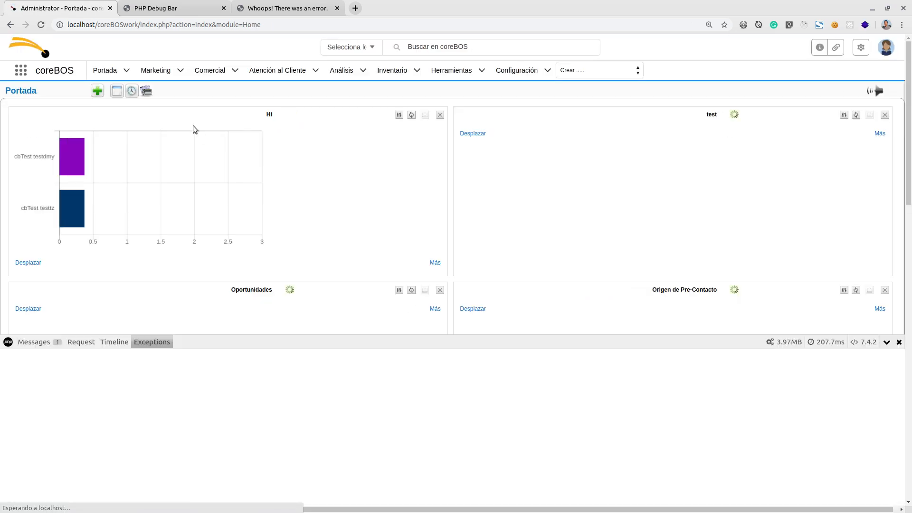
click(209, 70)
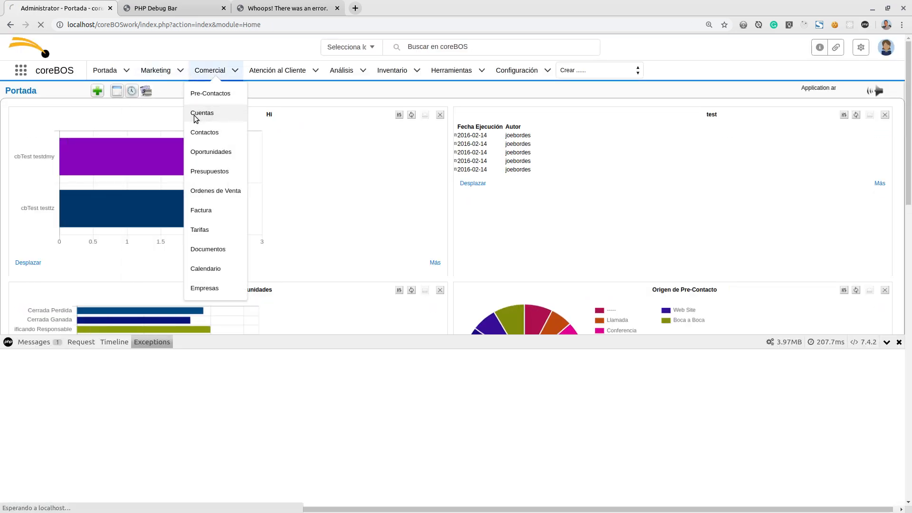
click(202, 113)
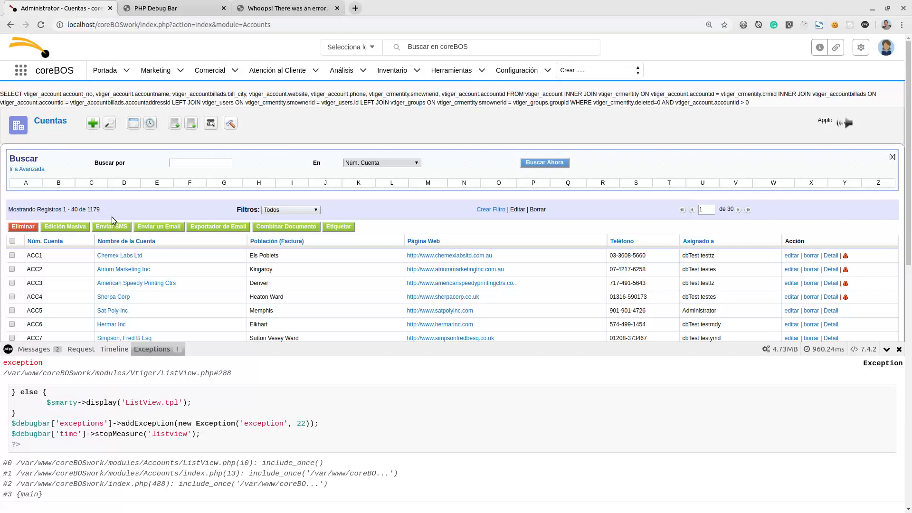
click(34, 349)
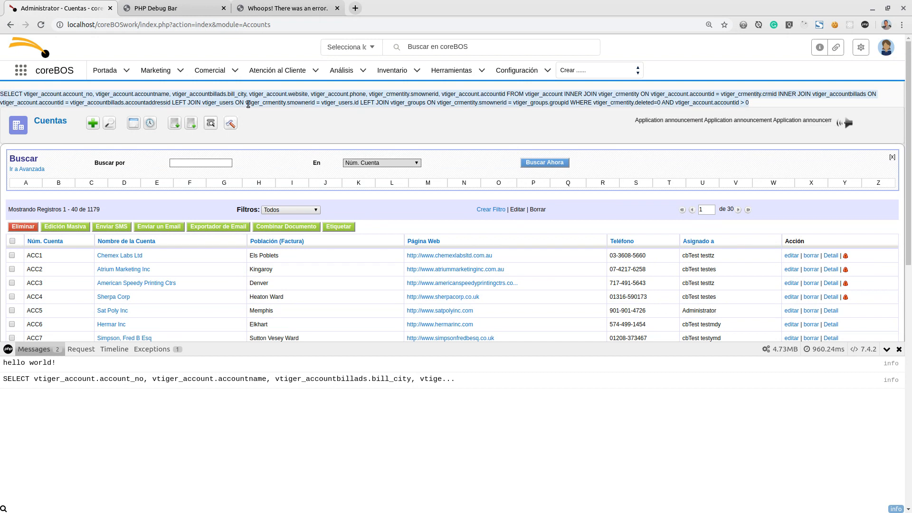
click(451, 70)
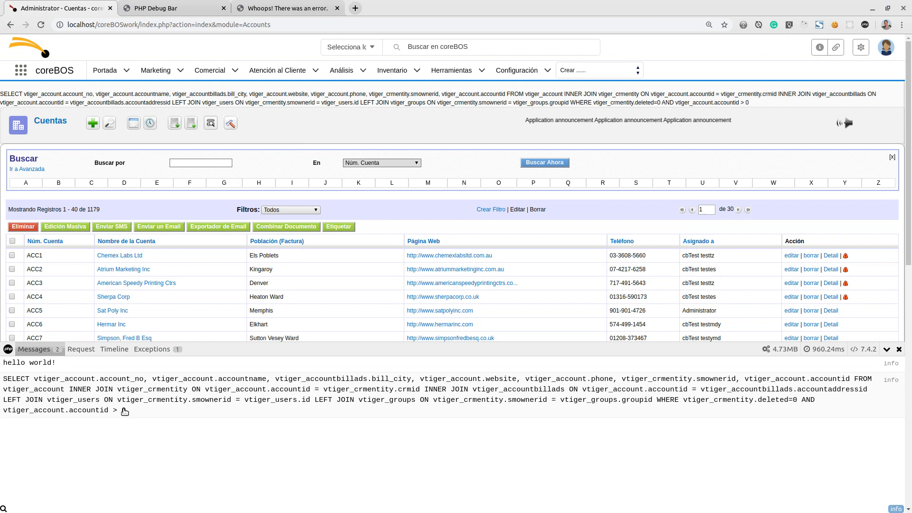
mouse_move(195, 111)
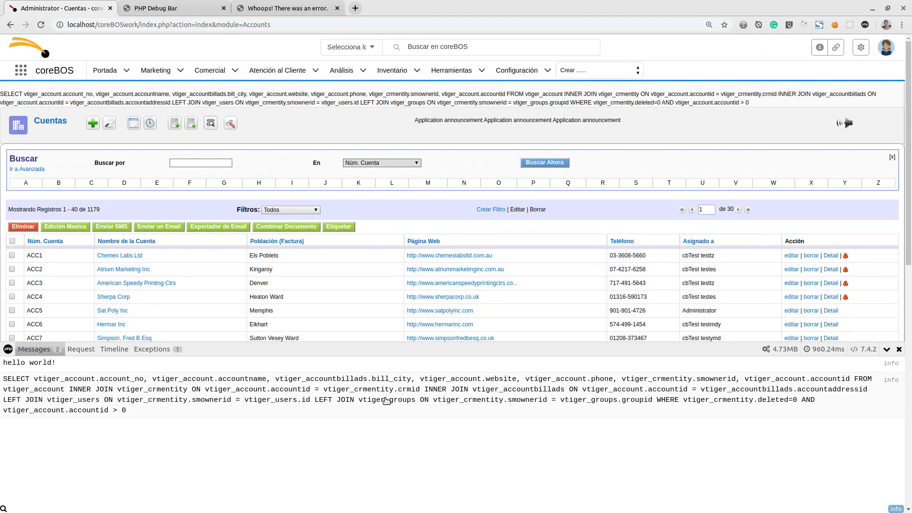
mouse_move(76, 353)
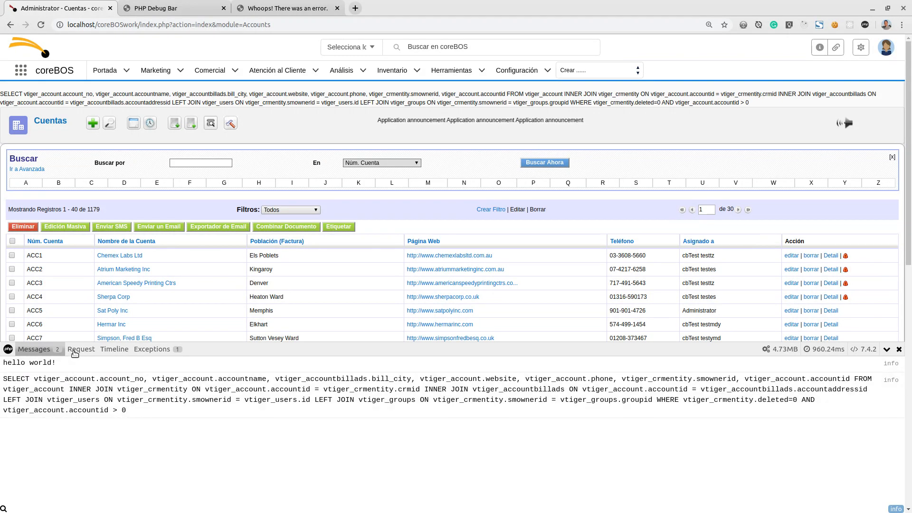
click(80, 349)
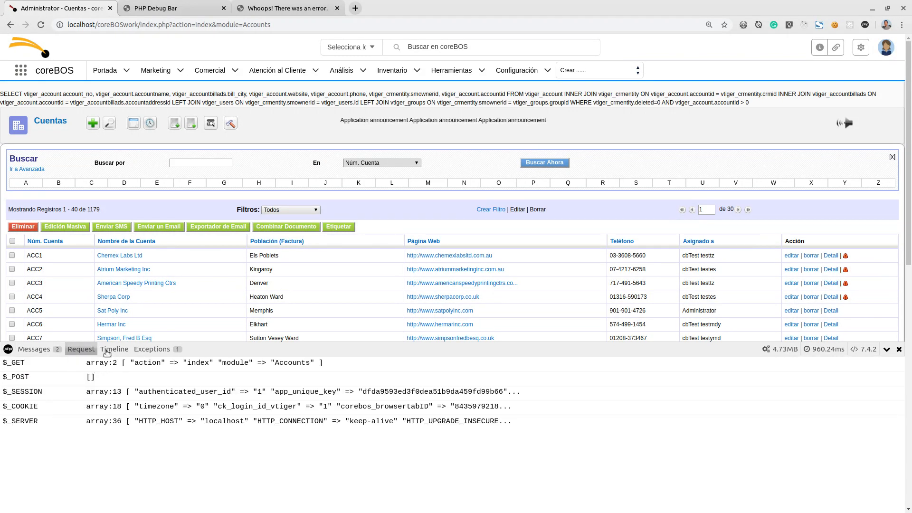
click(114, 349)
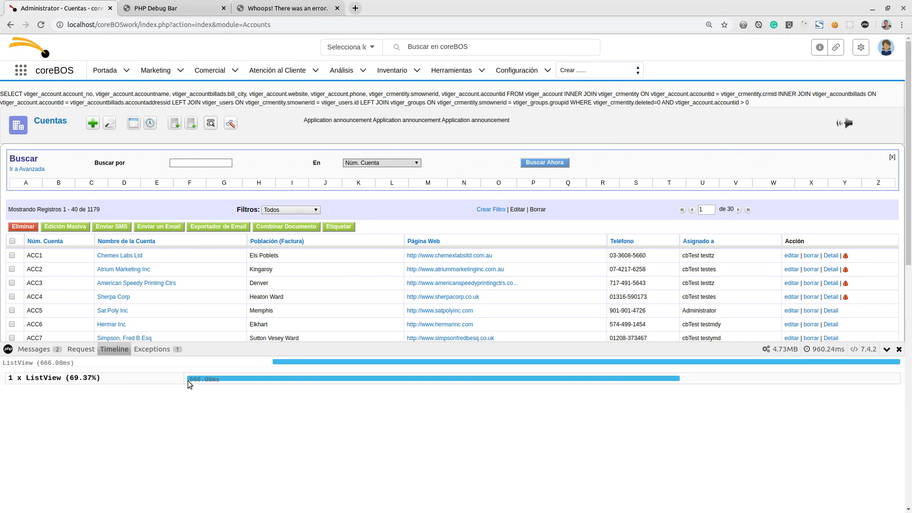
mouse_move(115, 363)
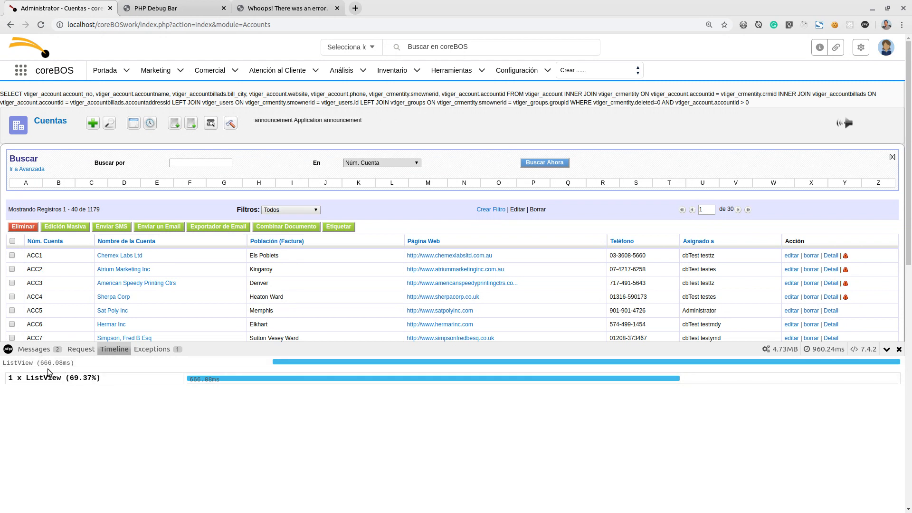
mouse_move(819, 349)
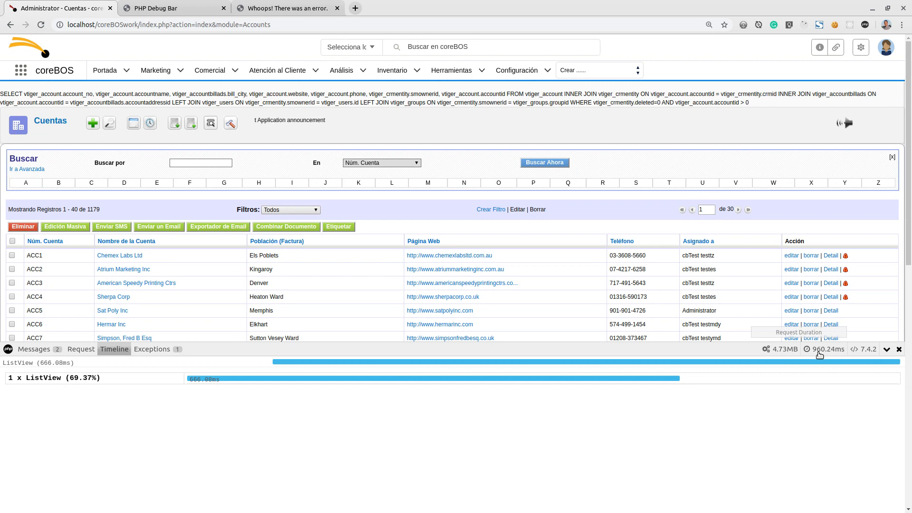
mouse_move(269, 365)
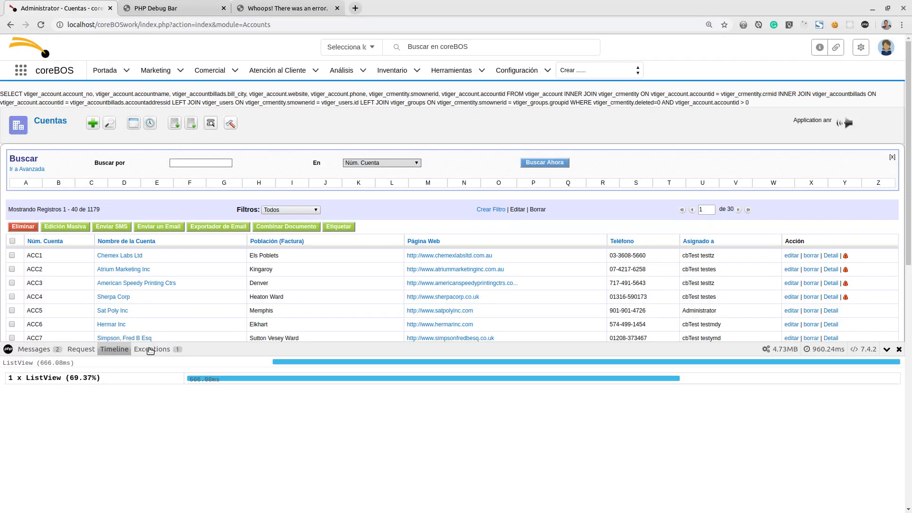
click(152, 349)
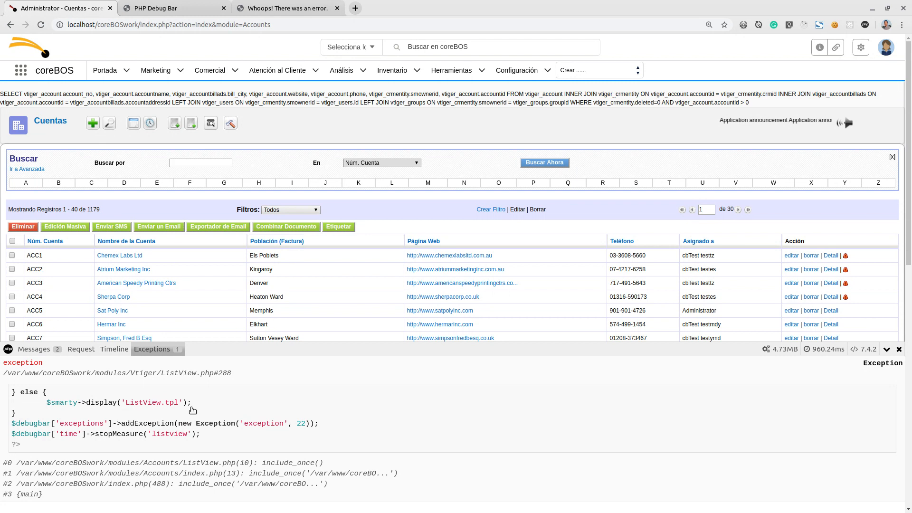
mouse_move(307, 431)
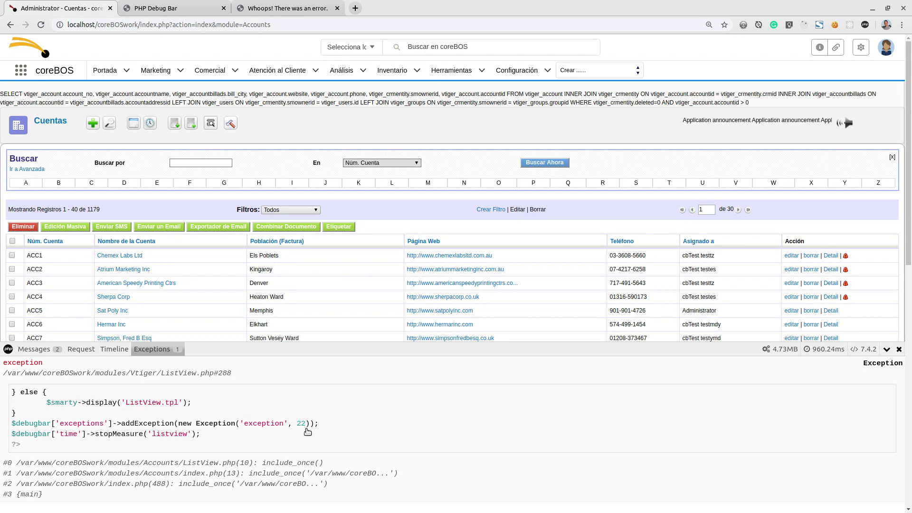
mouse_move(81, 419)
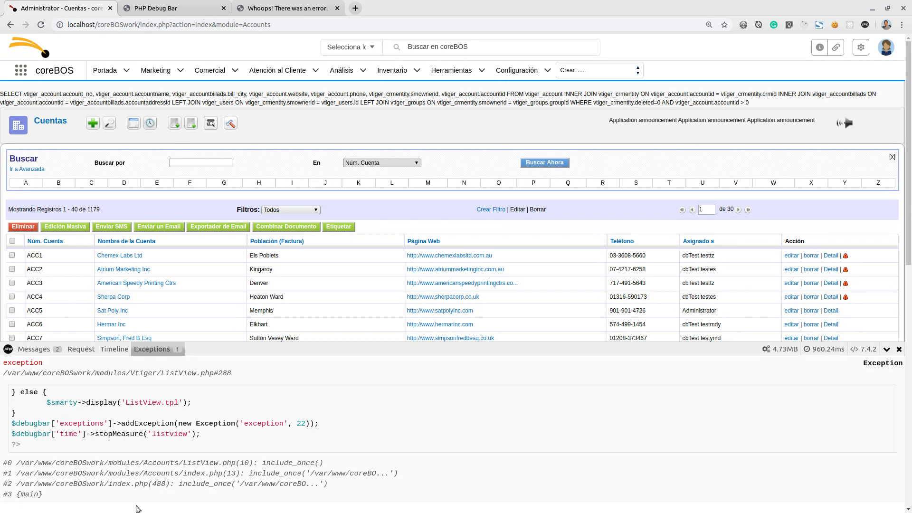
scroll(down, 3)
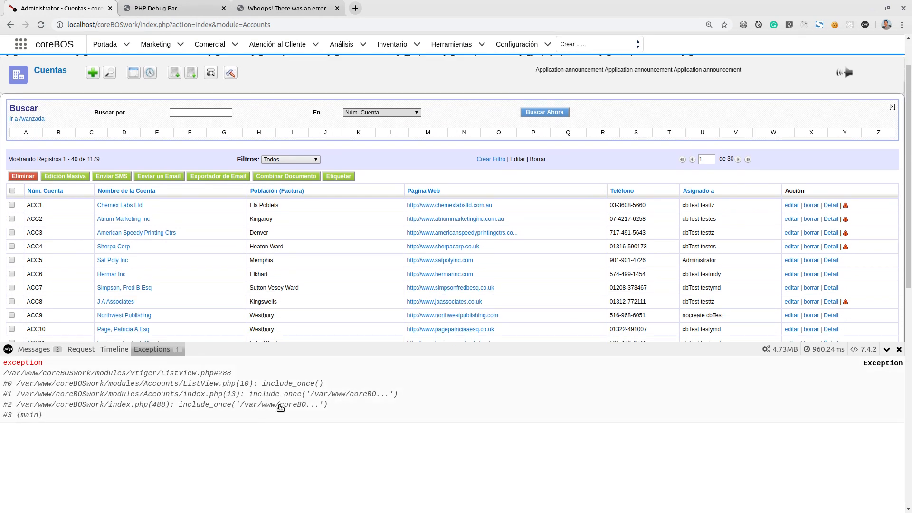
click(116, 373)
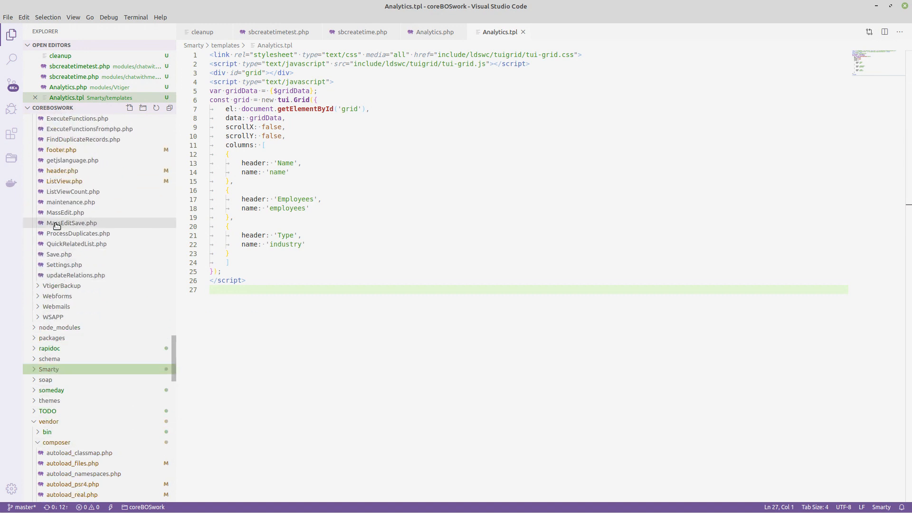
- Review ListView.php and header.php where the StandardDebugBar is created and logs hello world!
scroll(up, 3)
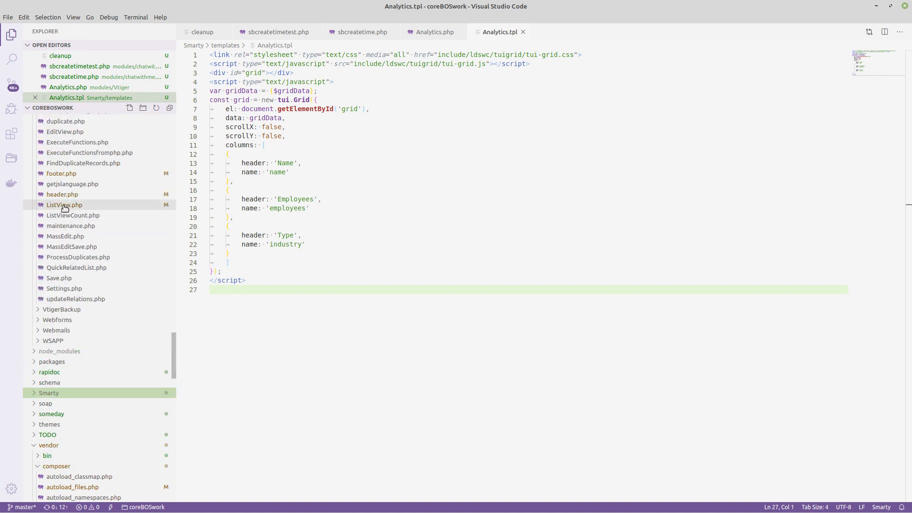
click(64, 214)
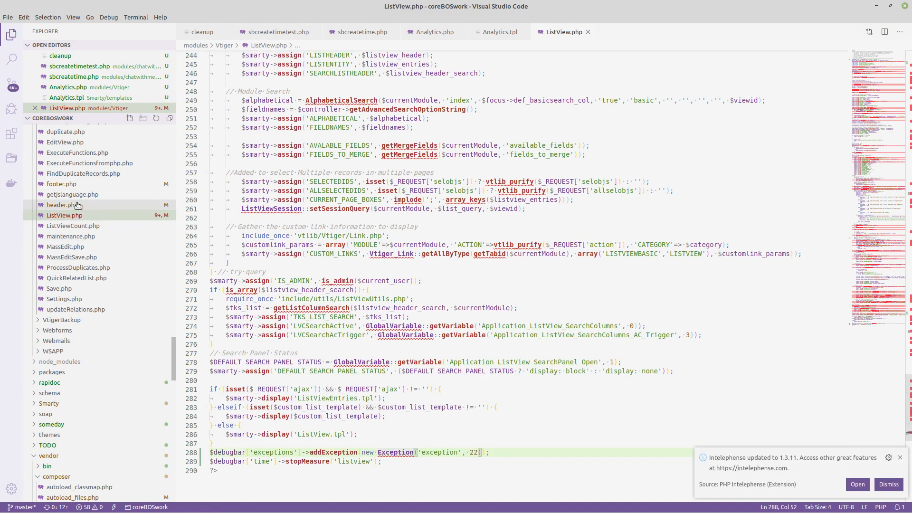
click(62, 215)
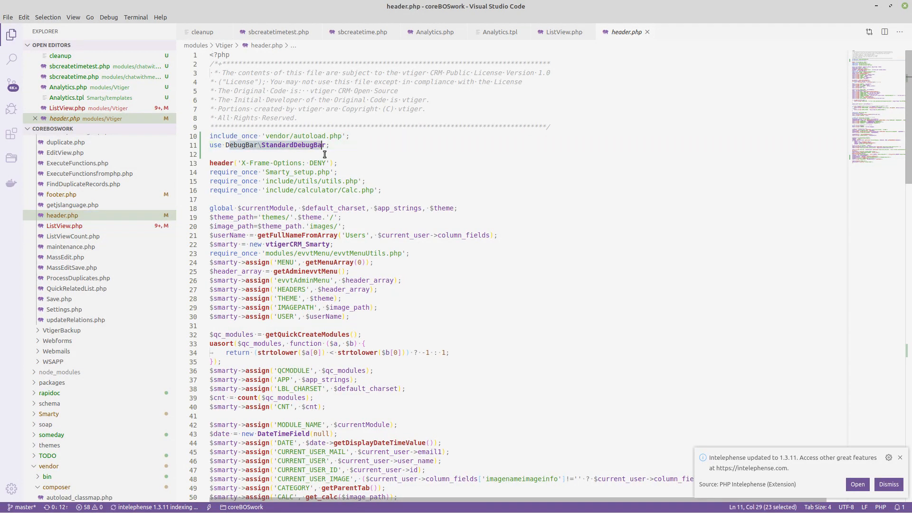
scroll(down, 3)
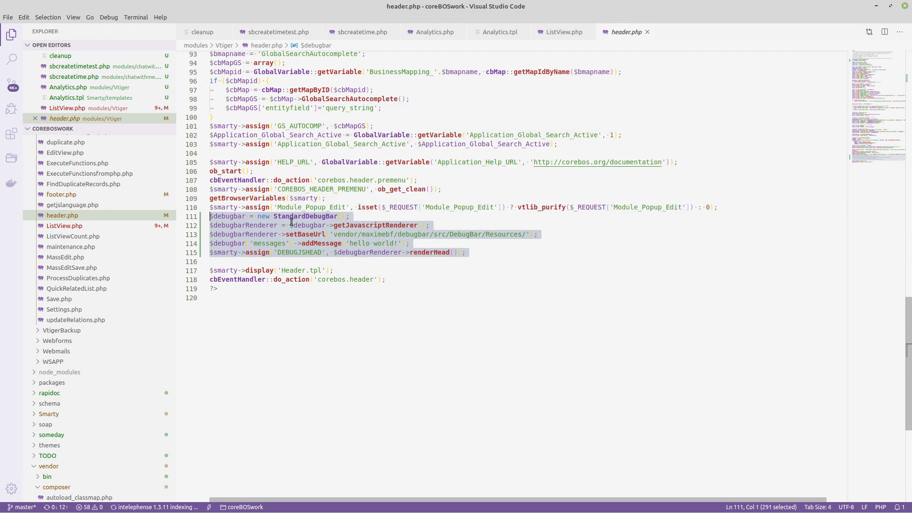
mouse_move(376, 225)
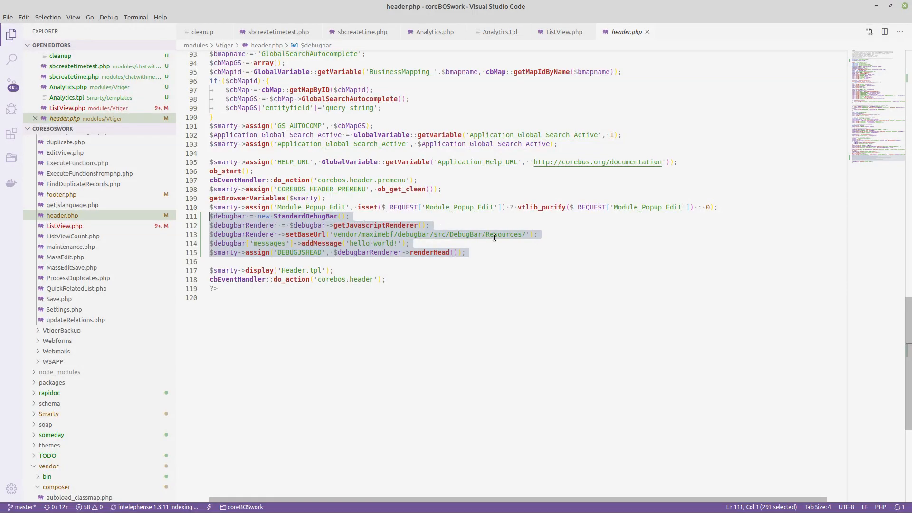
mouse_move(411, 240)
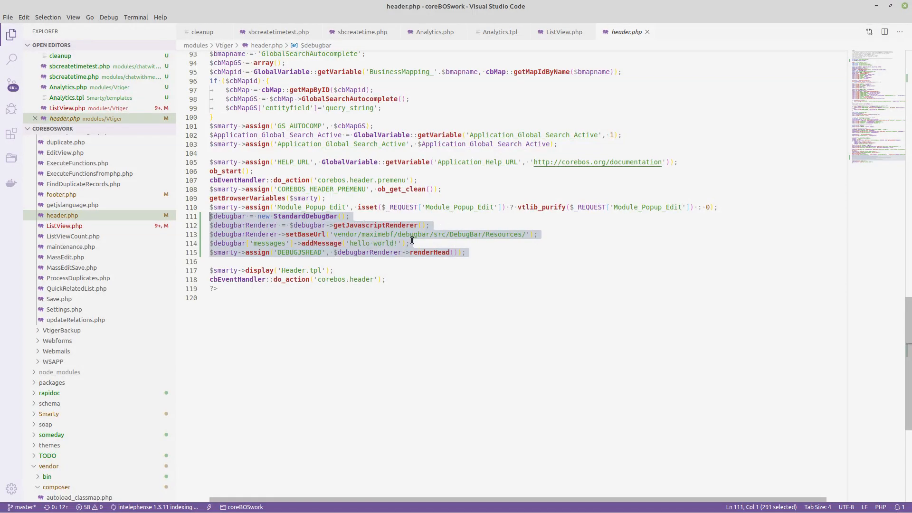
click(371, 243)
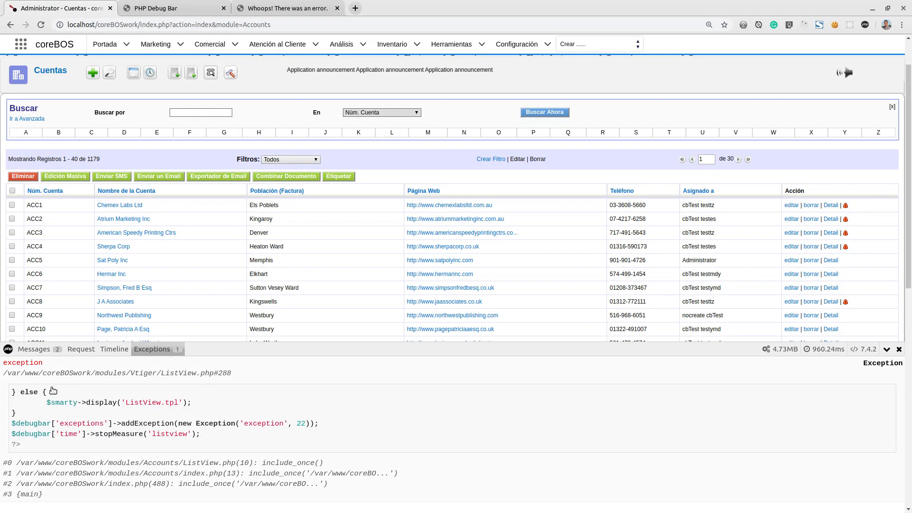
click(34, 349)
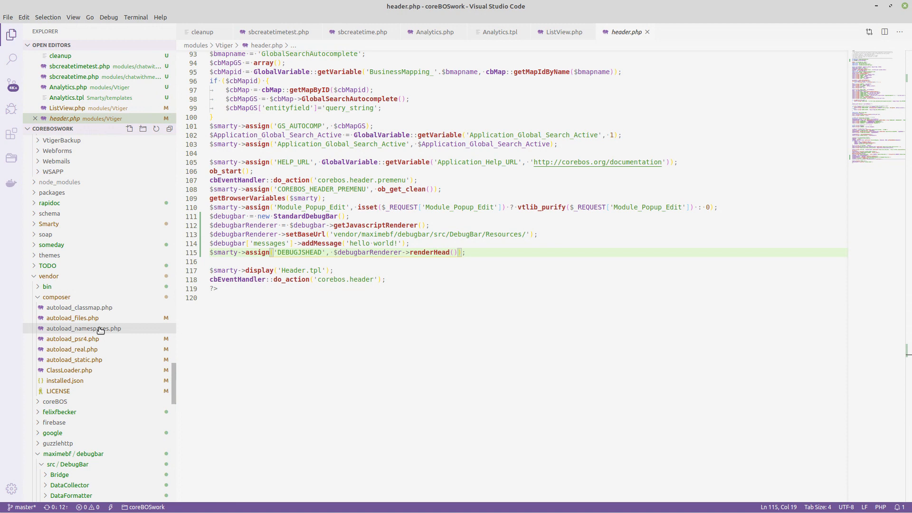
- Check Header.tpl's DEBUGJSHEAD placement in the Smarty templates, then close it
scroll(down, 3)
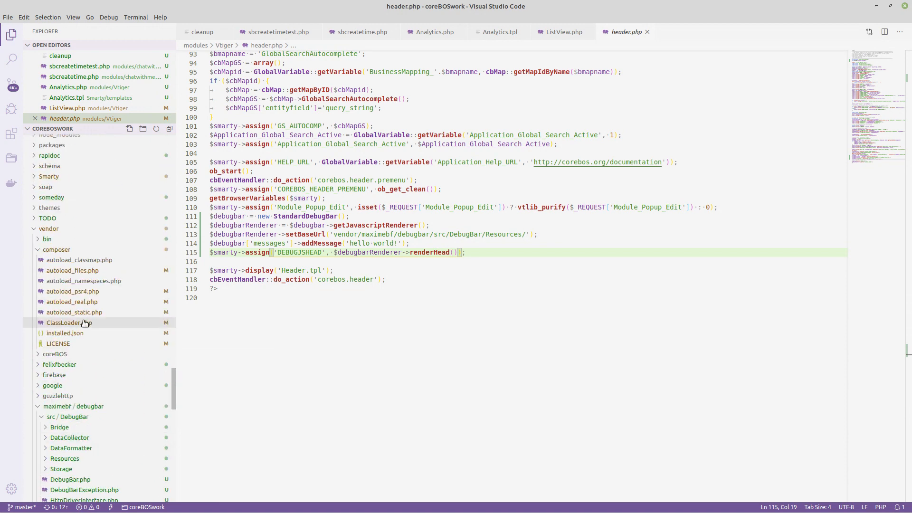
mouse_move(55, 176)
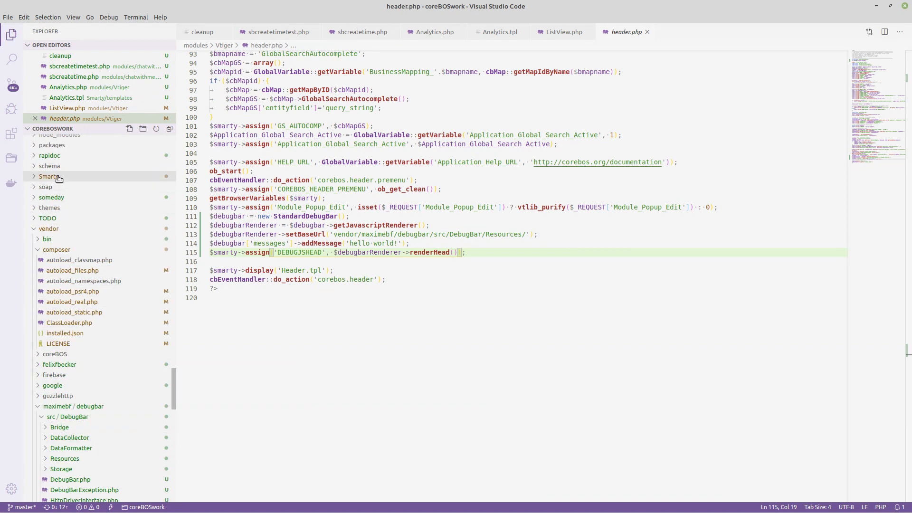
click(49, 176)
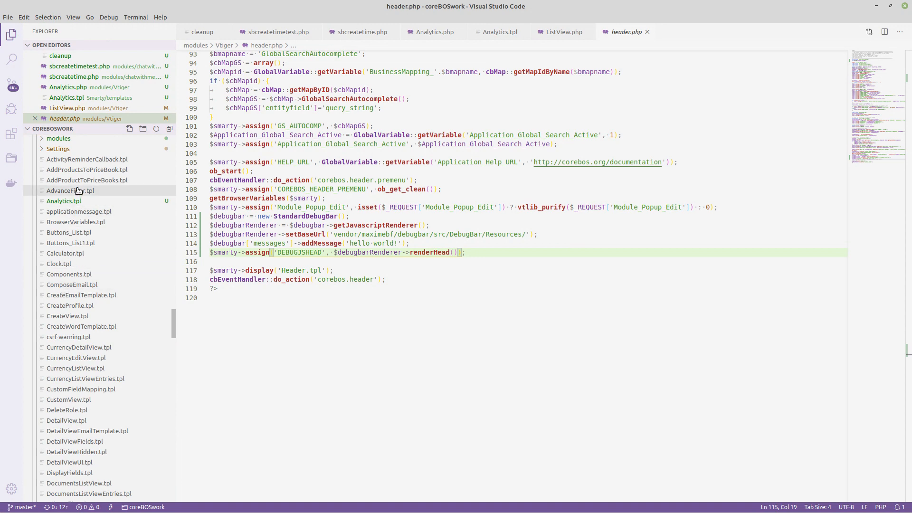
scroll(down, 3)
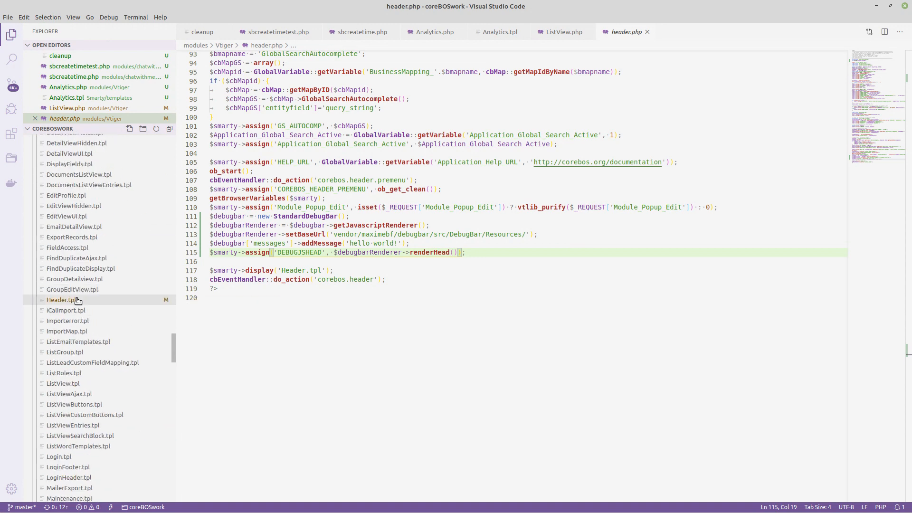
click(61, 300)
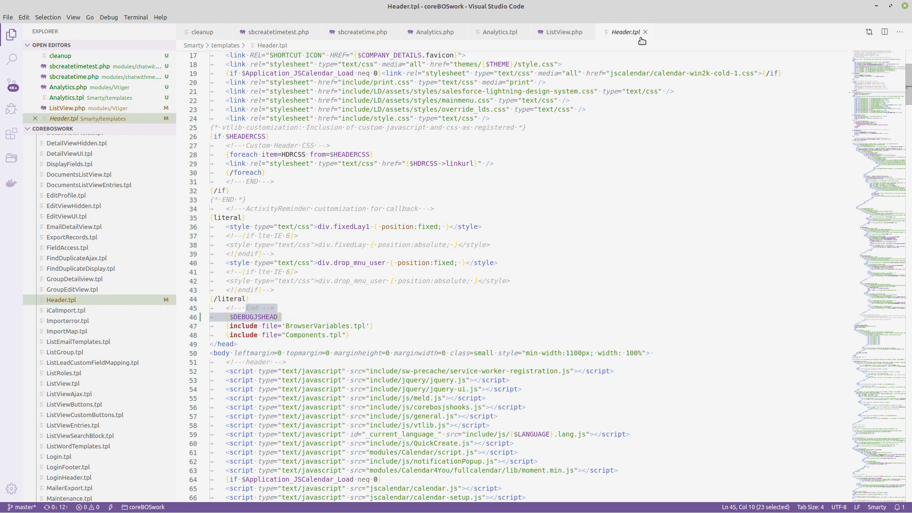
click(560, 32)
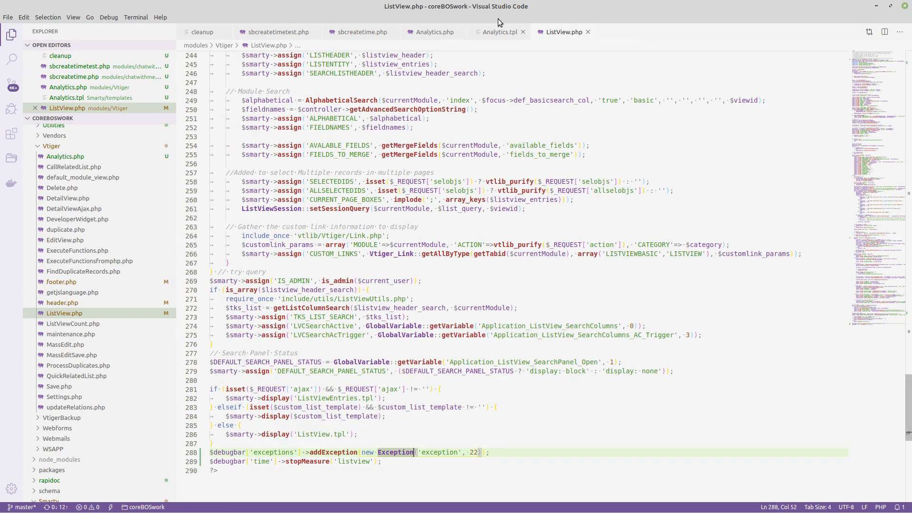
mouse_move(499, 31)
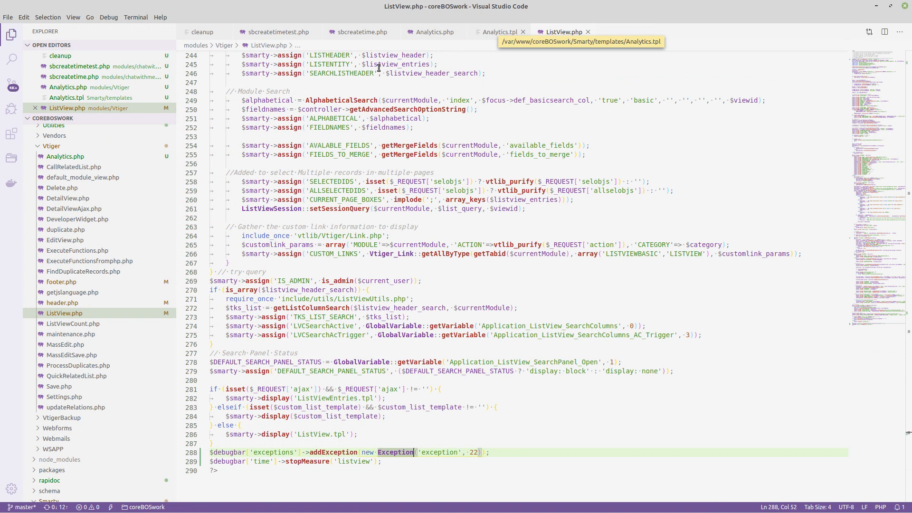
- Browse the Explorer tree back down to the modules/Vtiger folder
scroll(down, 3)
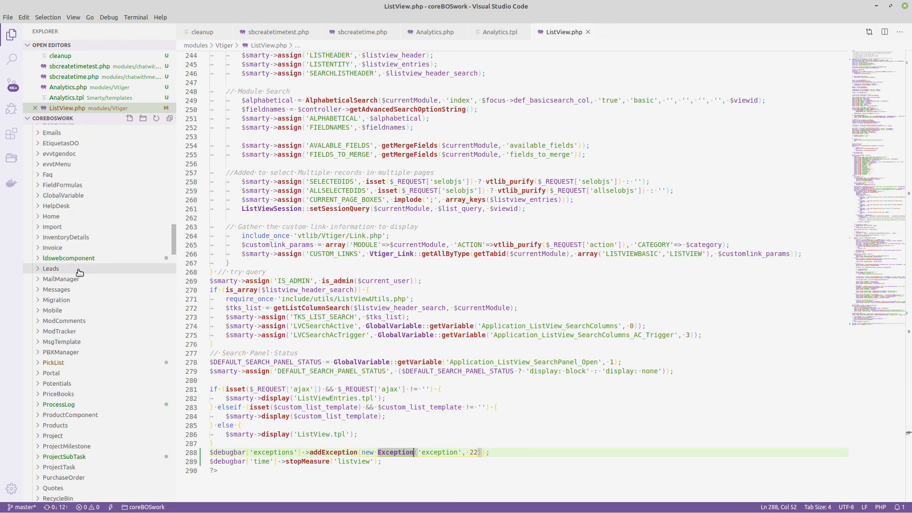
scroll(up, 3)
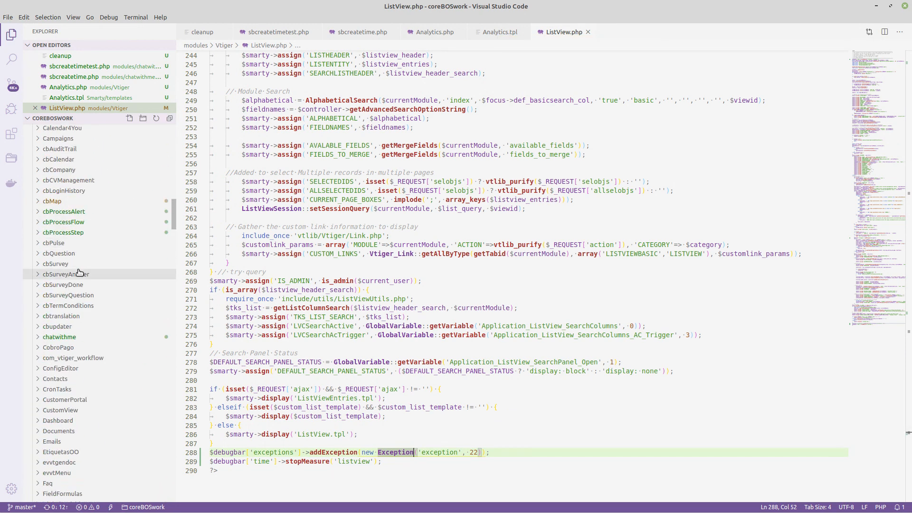
scroll(down, 3)
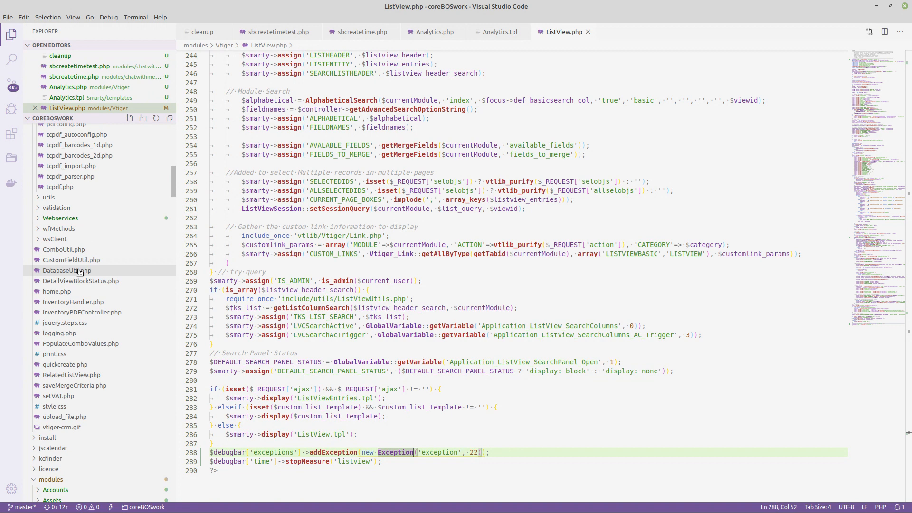
scroll(down, 3)
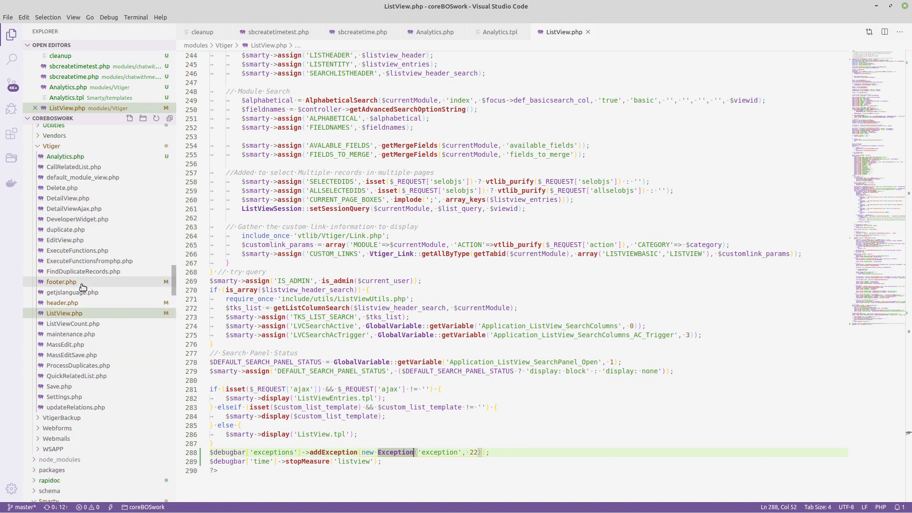
- Review the Vtiger header.php debug bar setup and footer.php's $debugbarRenderer->render() echo
click(62, 313)
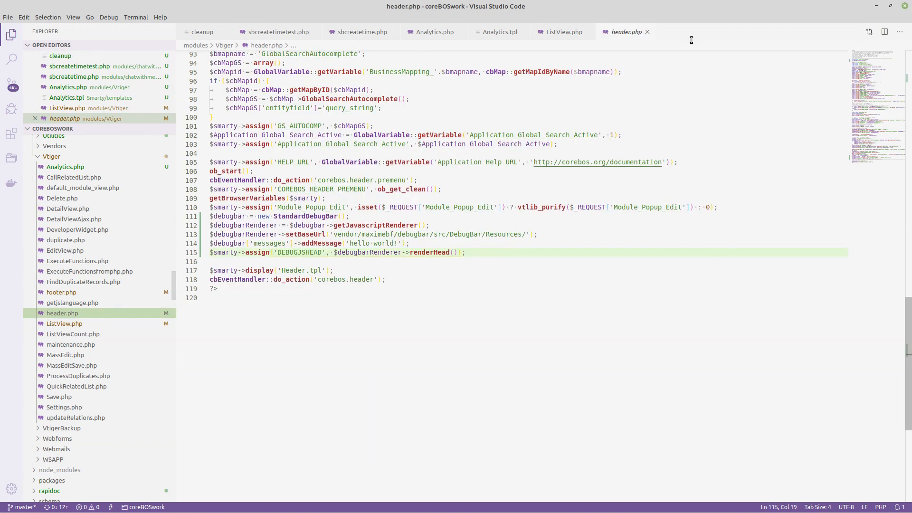
mouse_move(277, 264)
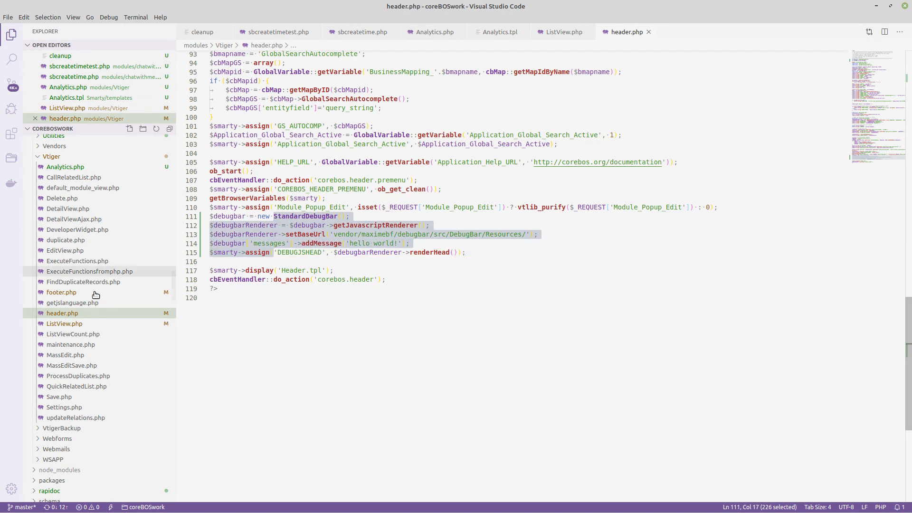
click(61, 291)
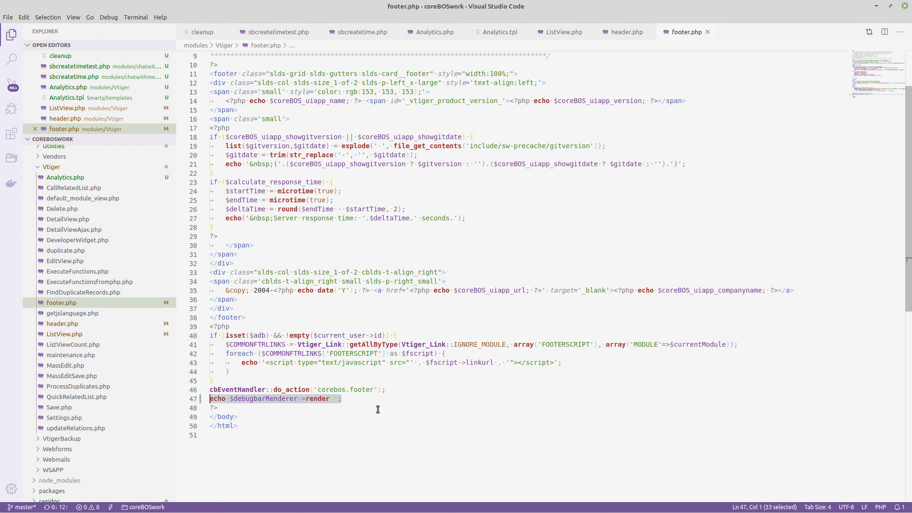
mouse_move(606, 41)
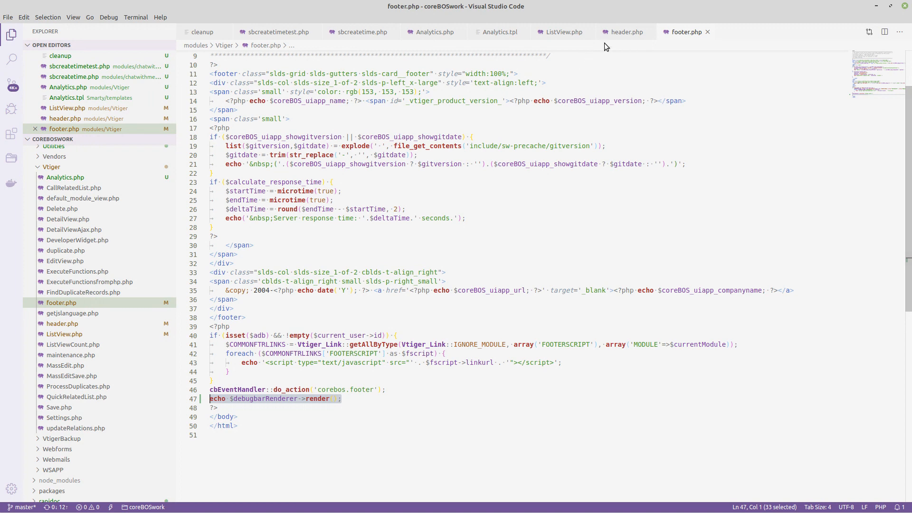
- Scan through ListView.php's debugbar calls, checking the result on the coreBOS page
click(559, 32)
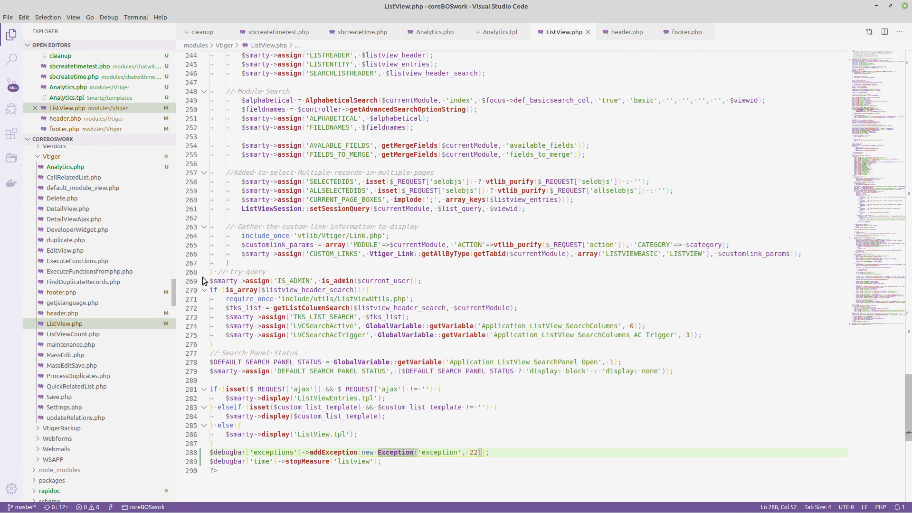
scroll(up, 3)
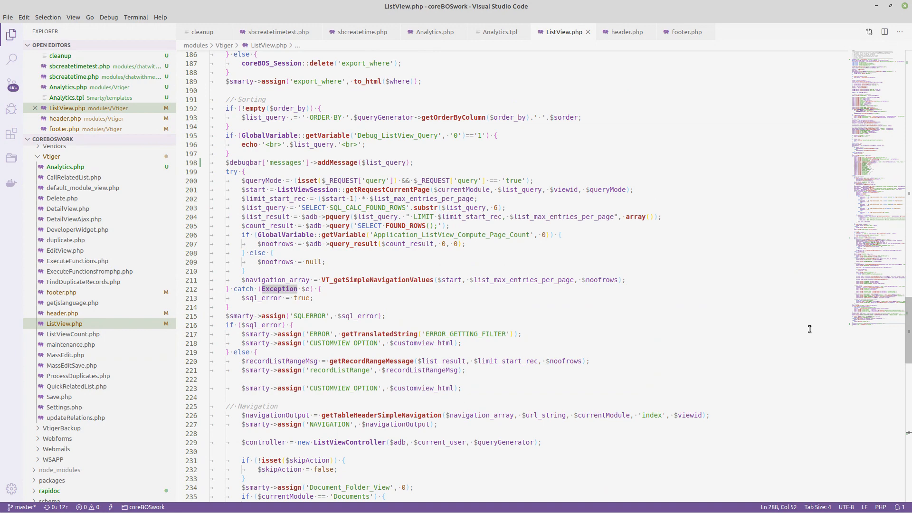
scroll(down, 3)
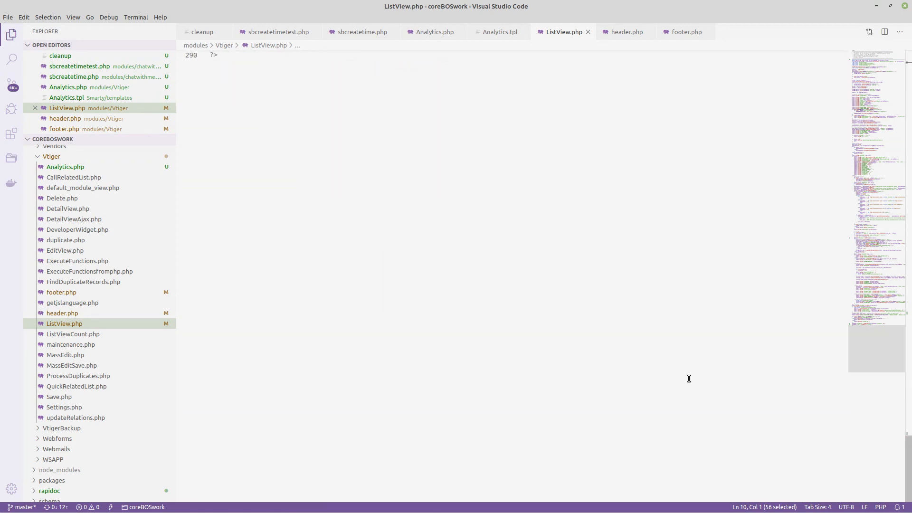
scroll(up, 3)
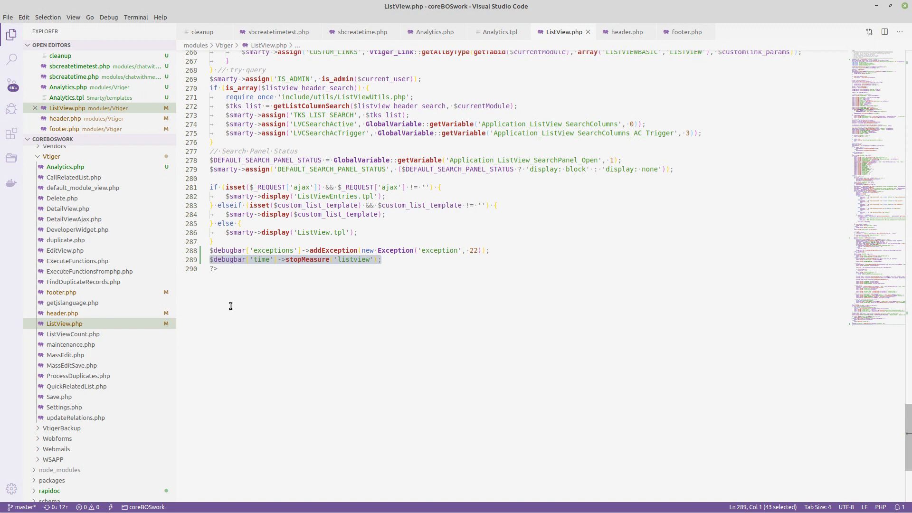
mouse_move(231, 368)
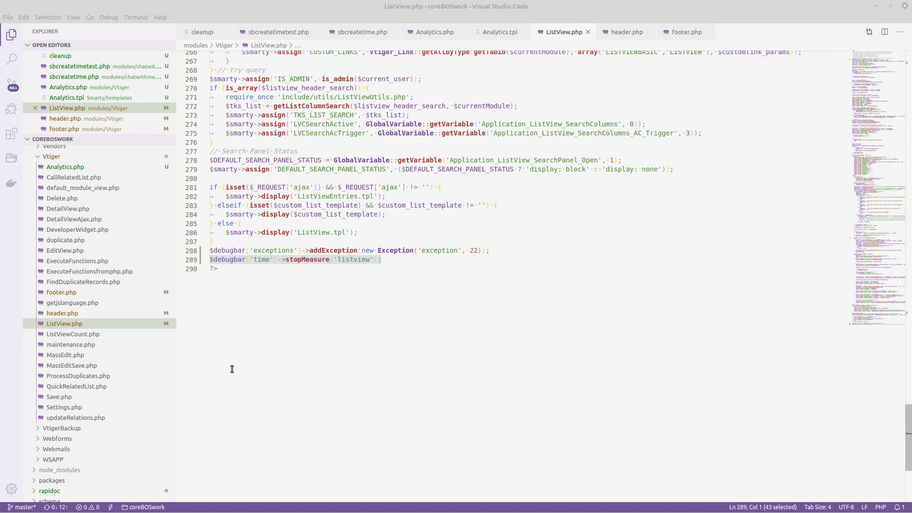
click(55, 7)
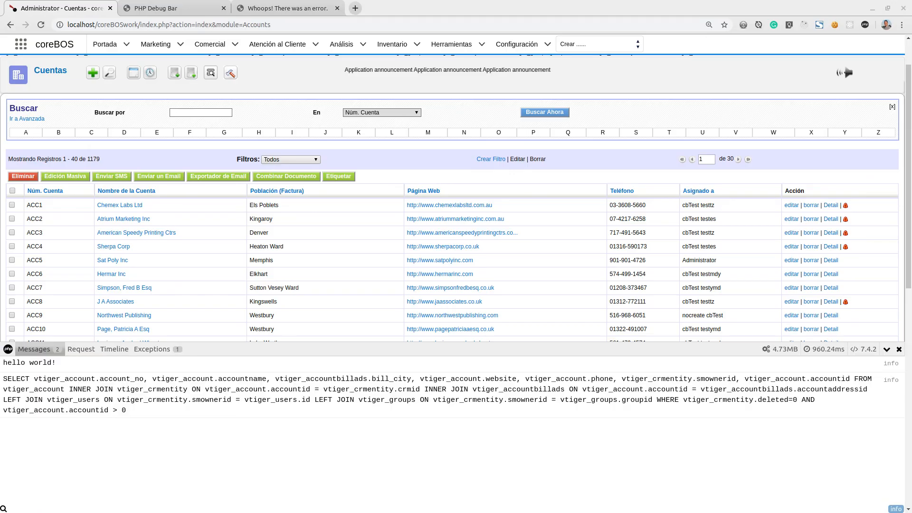
click(114, 349)
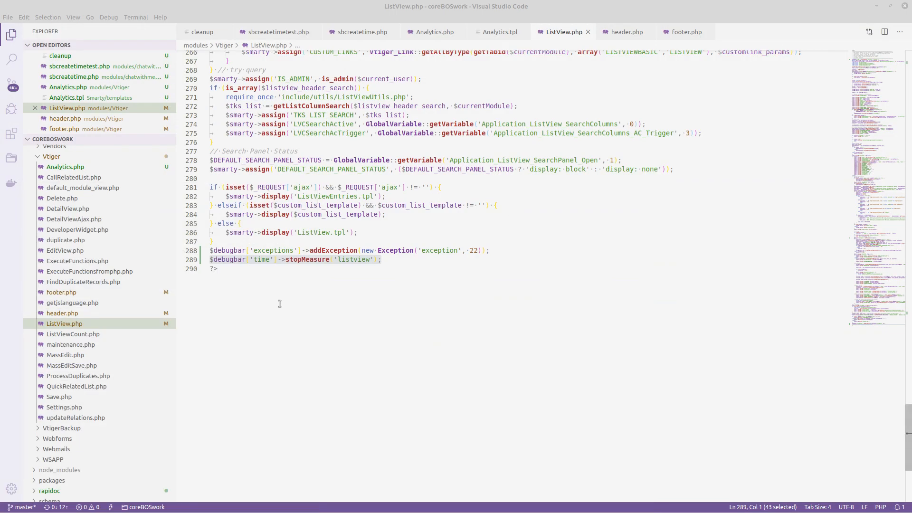
mouse_move(476, 243)
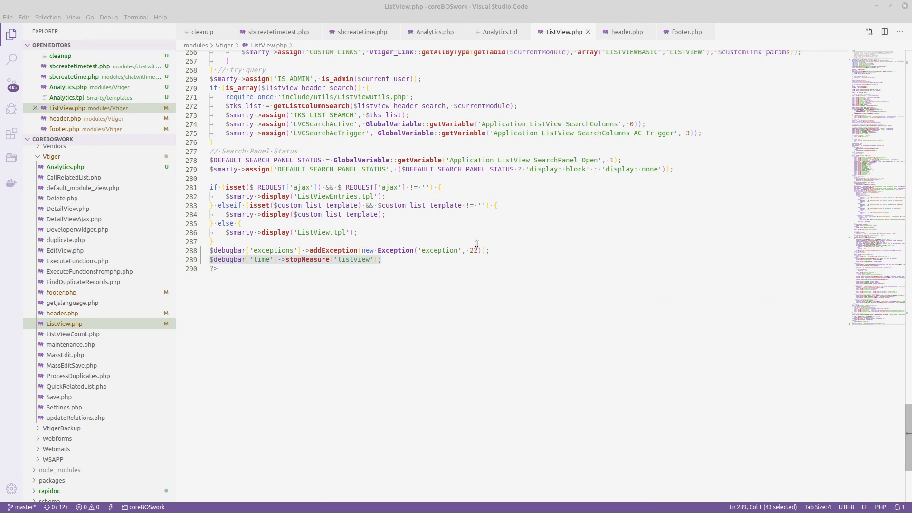
- Locate the Exception logged on line 288 and search onward to the list query message line
click(247, 250)
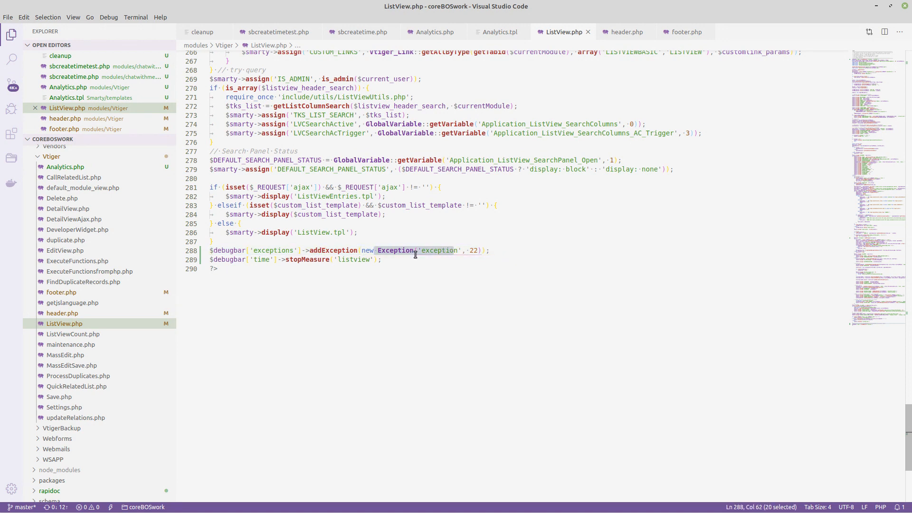
mouse_move(459, 241)
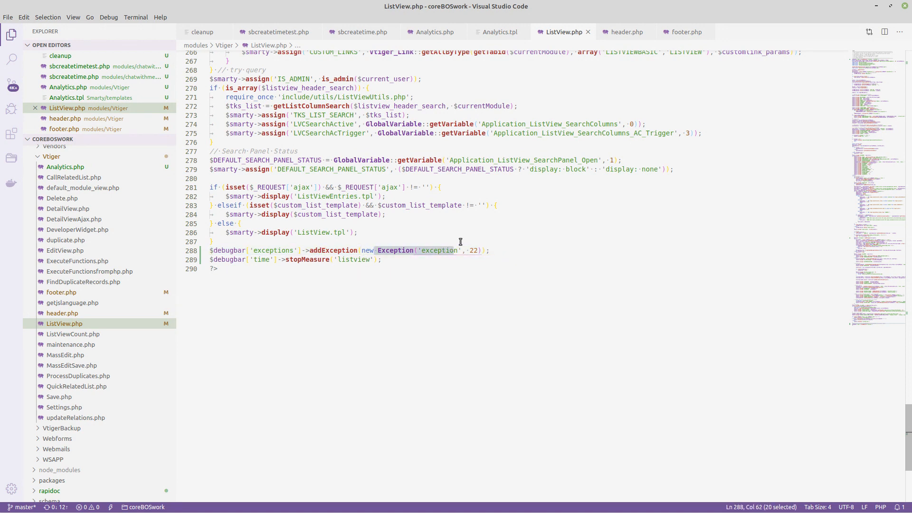
scroll(up, 3)
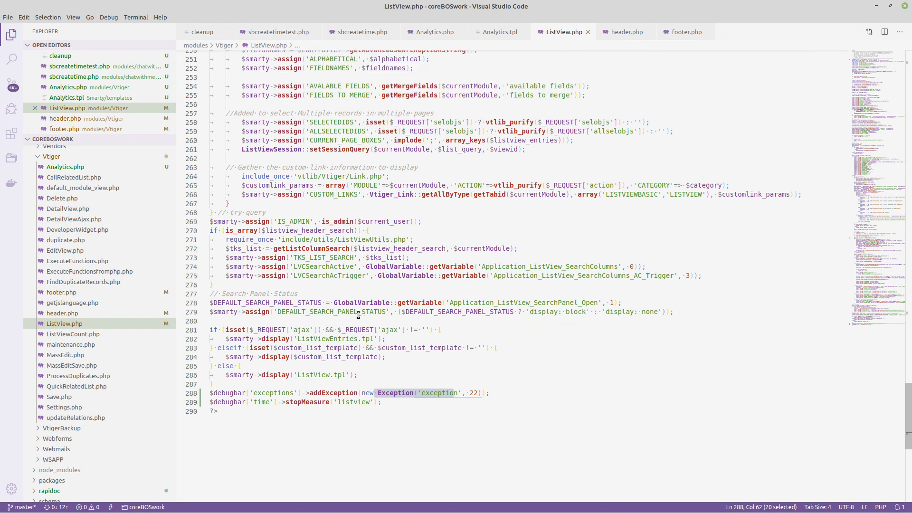
click(234, 345)
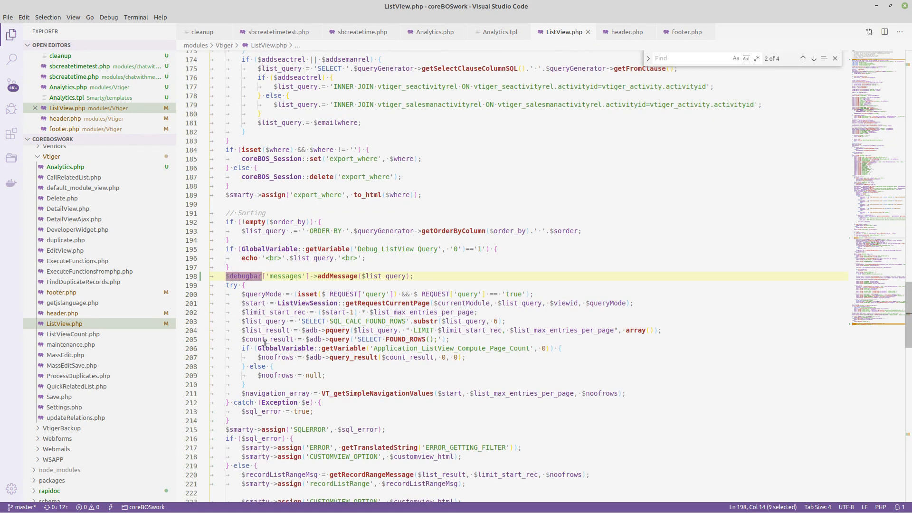
click(359, 276)
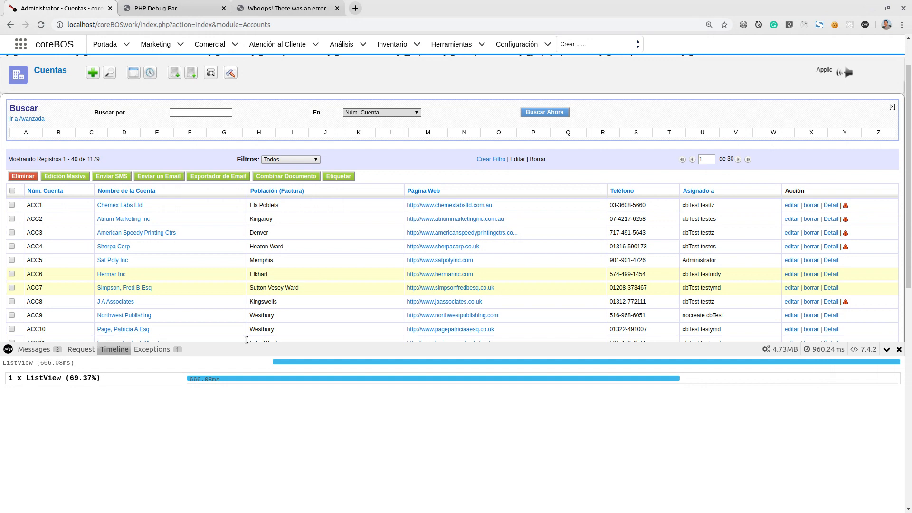
- Show the ListView exception, then the messages with hello world! and the accounts SQL query
click(152, 349)
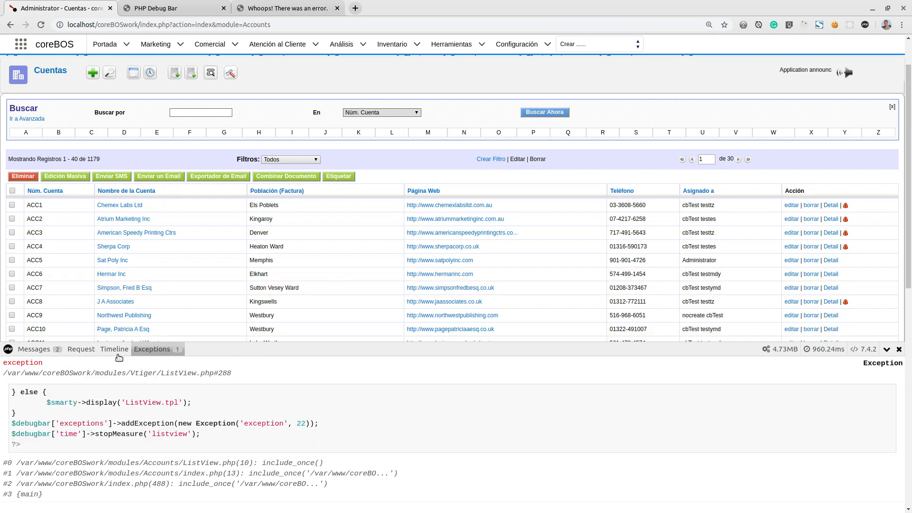
click(33, 348)
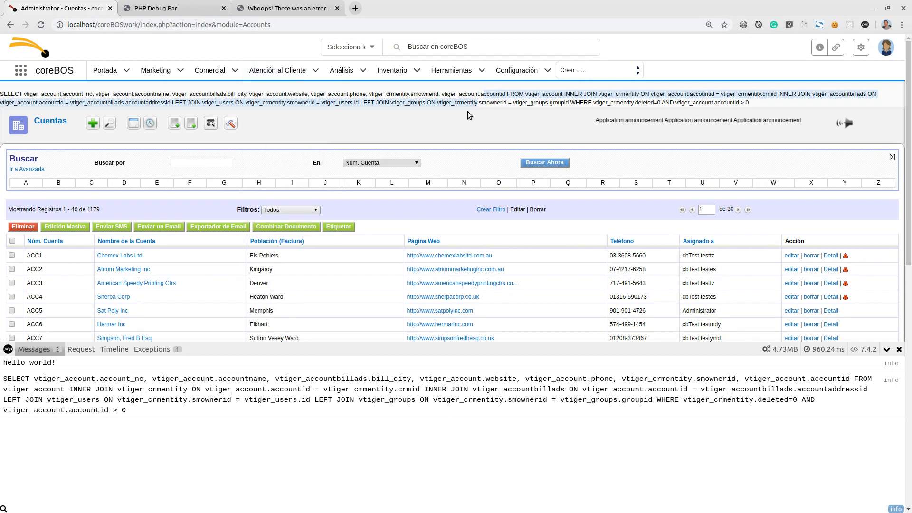
mouse_move(335, 484)
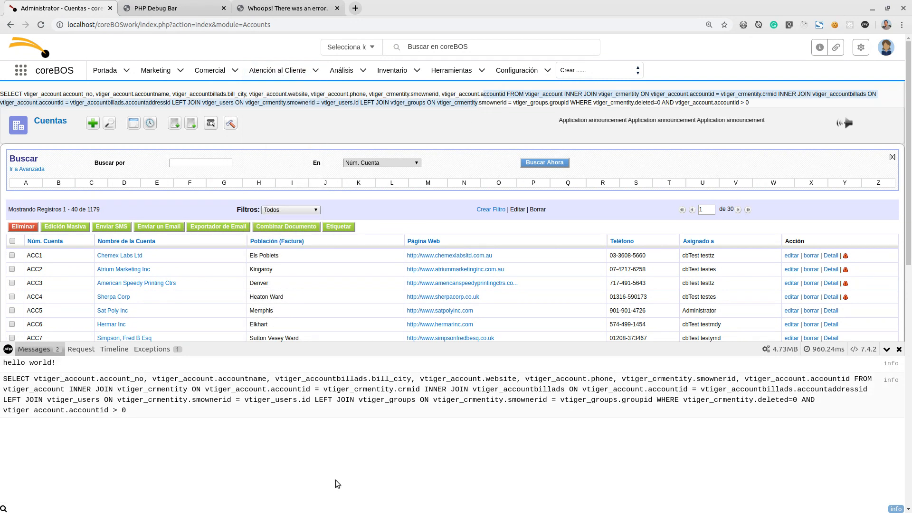
mouse_move(192, 368)
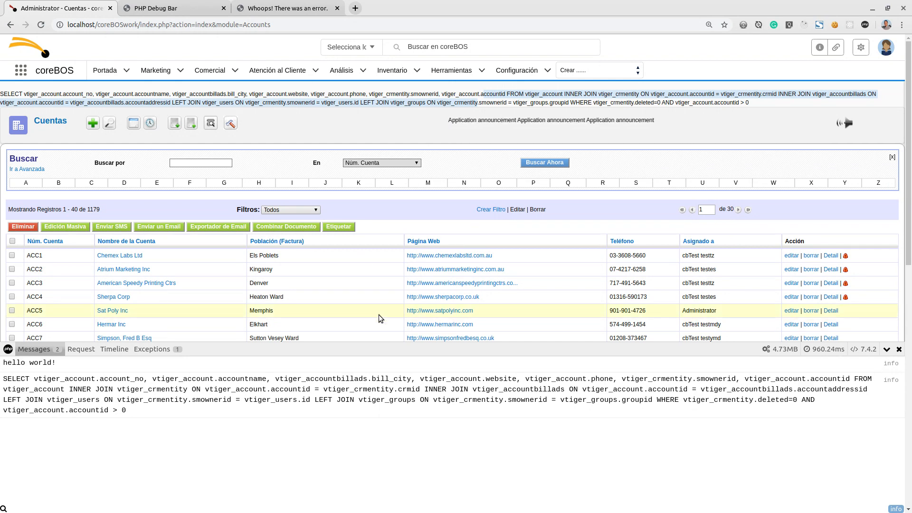
mouse_move(179, 368)
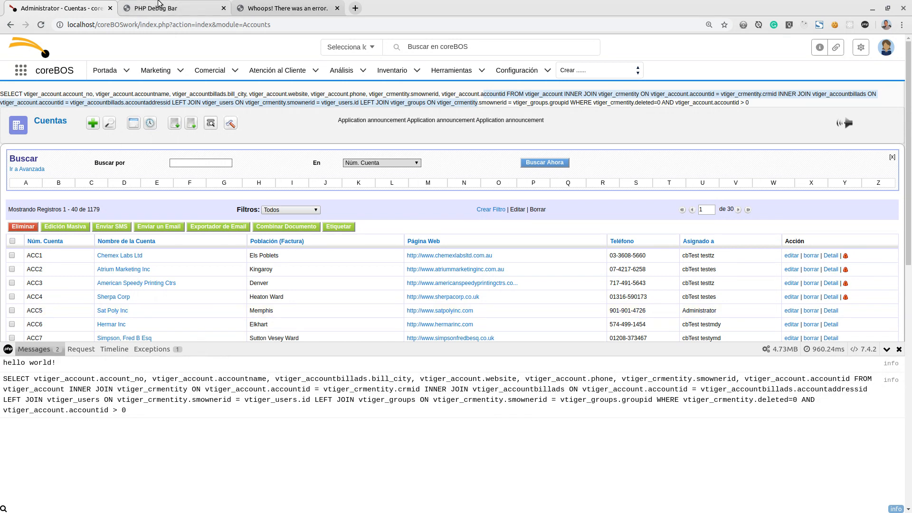
- Browse PHP Debug Bar's Documentation through the collectors list down to Installation, then return to the Whoops demo
click(168, 8)
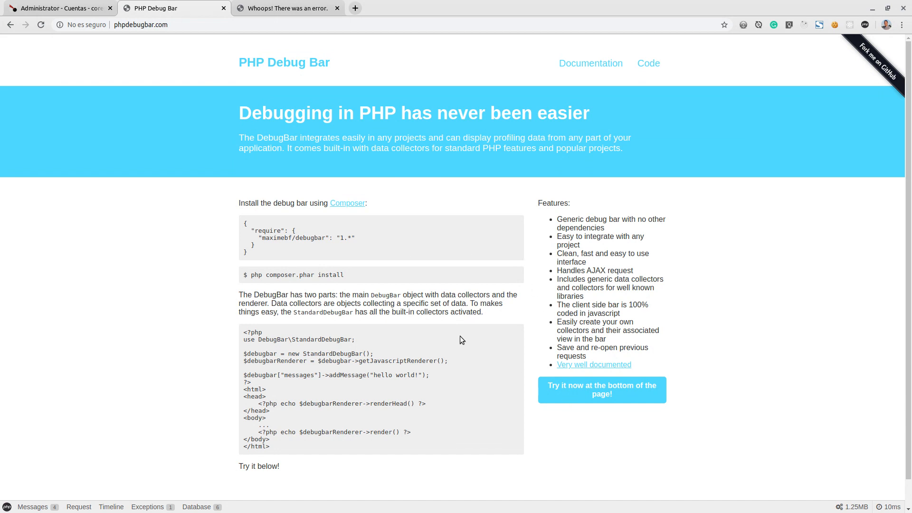
click(590, 62)
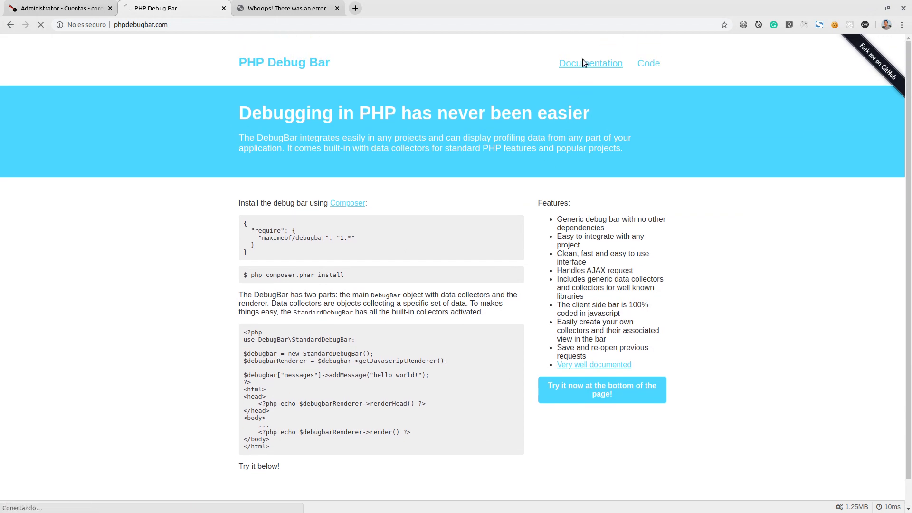
click(590, 63)
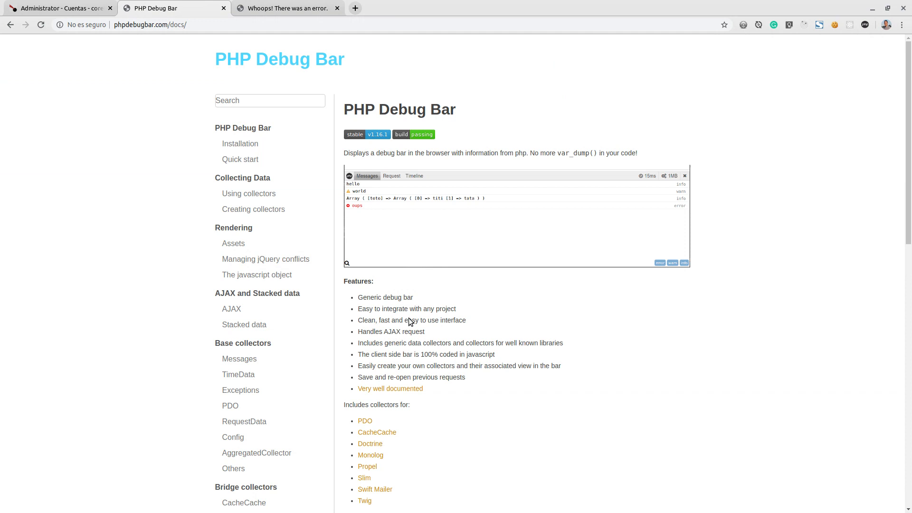
mouse_move(171, 318)
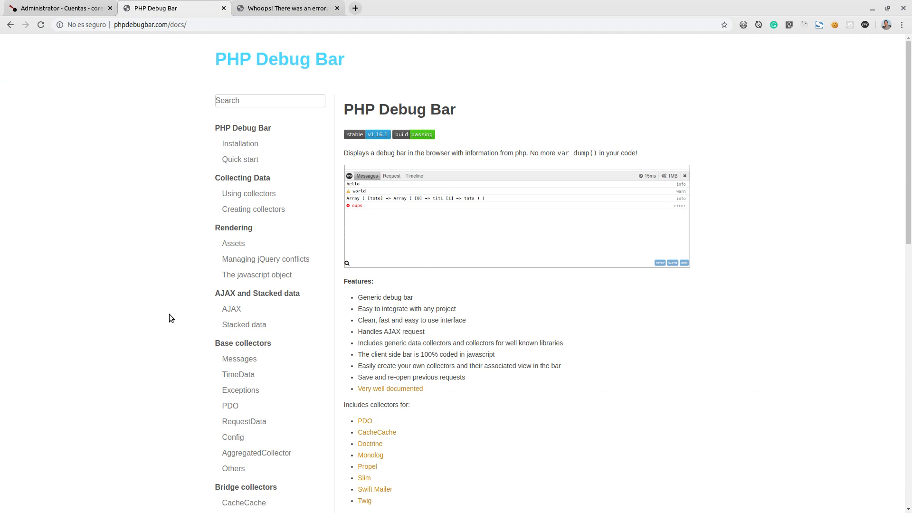
scroll(down, 3)
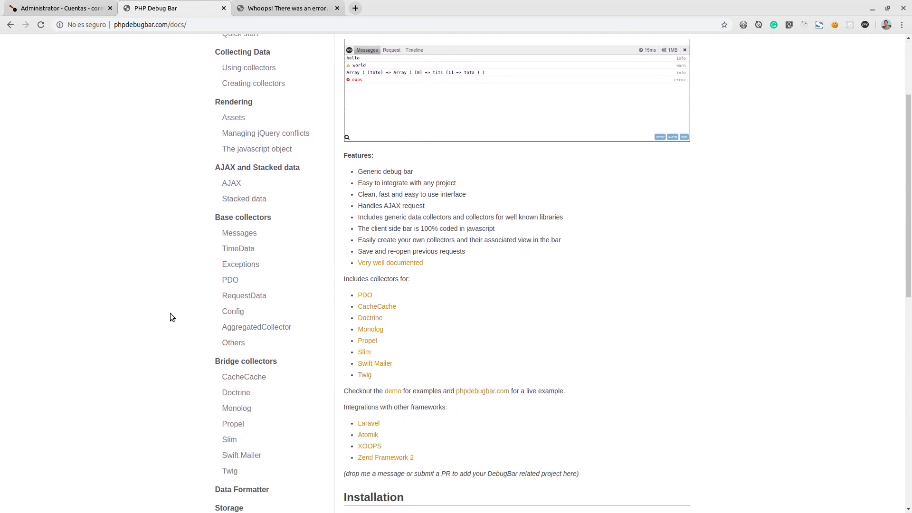
scroll(down, 3)
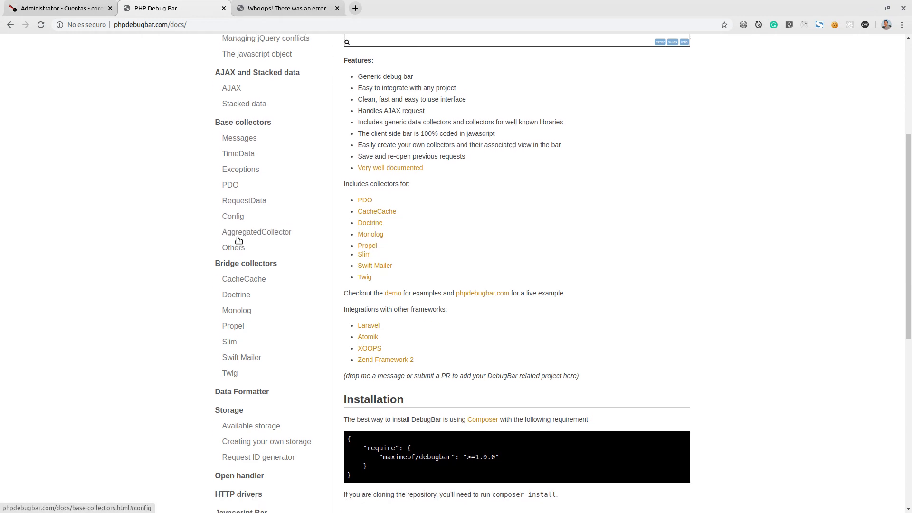
scroll(down, 3)
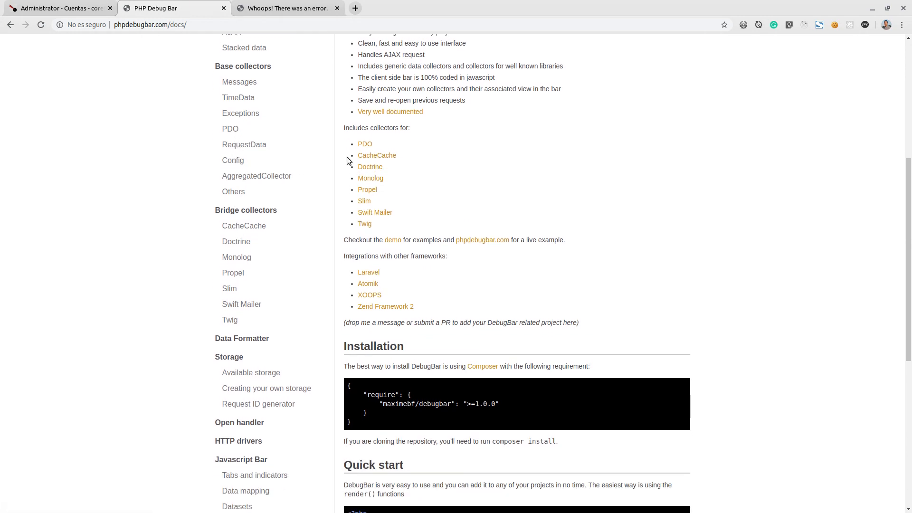
mouse_move(288, 3)
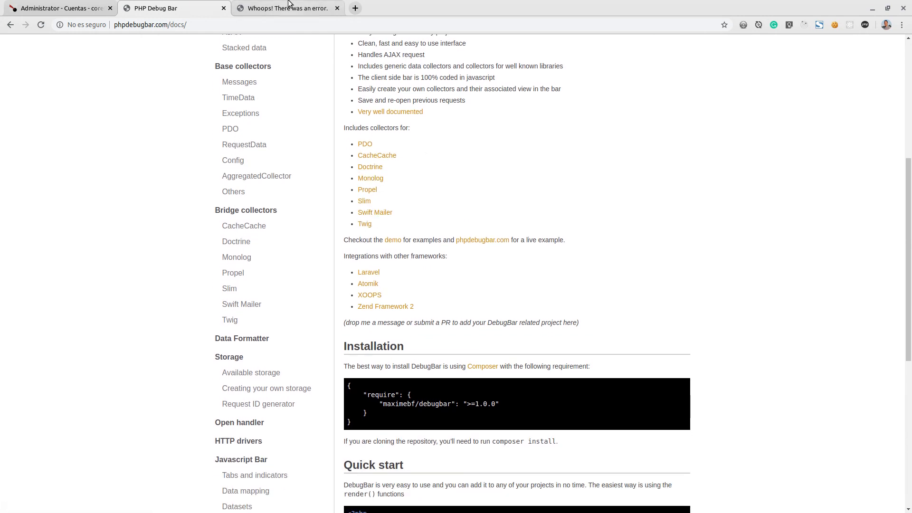
click(286, 8)
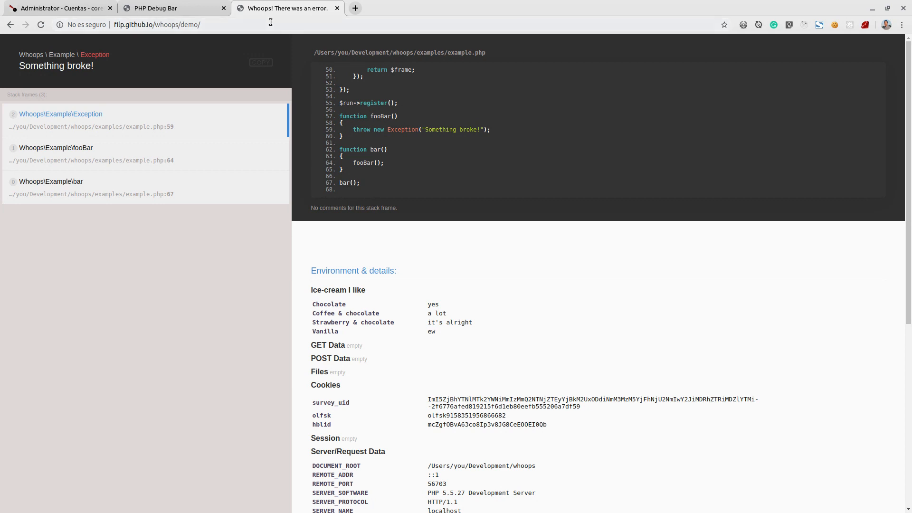
- Return from the Whoops sample exception page to the PHP Debug Bar documentation
click(169, 8)
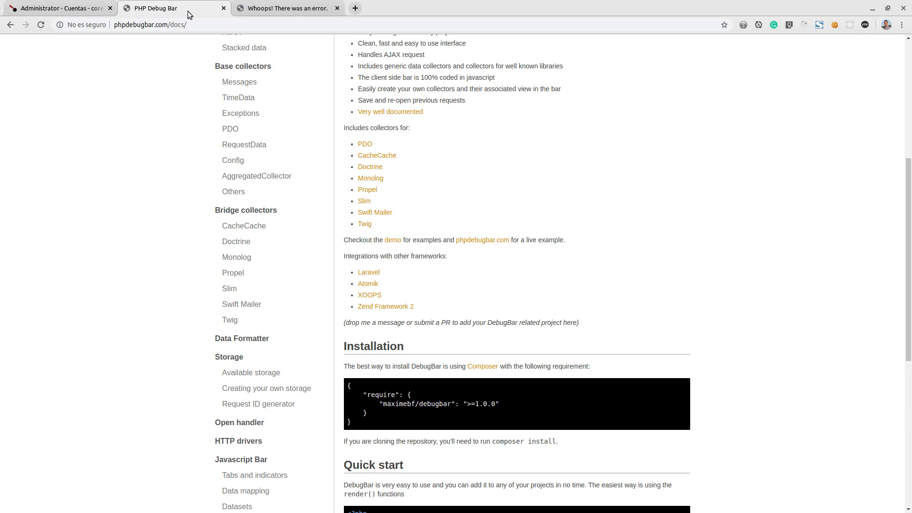
mouse_move(242, 7)
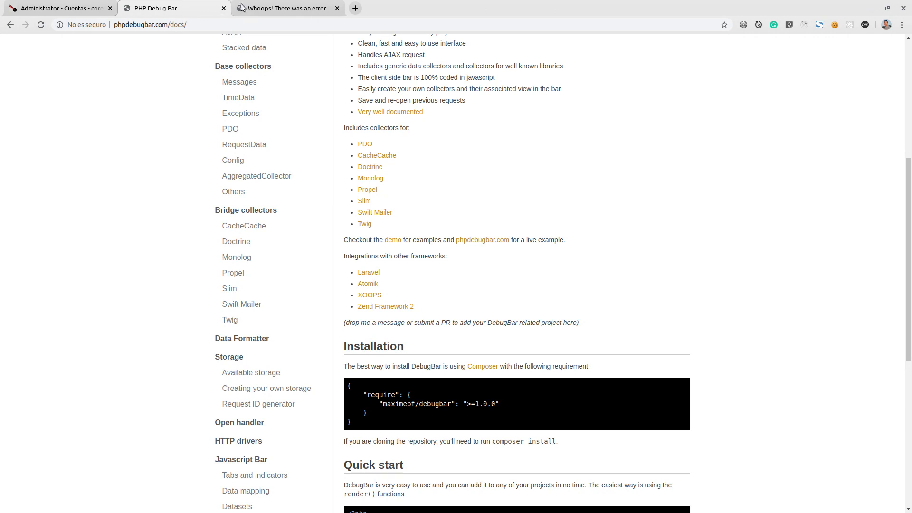
- Bring the Whoops 'There was an error.' demo page back on screen
click(285, 8)
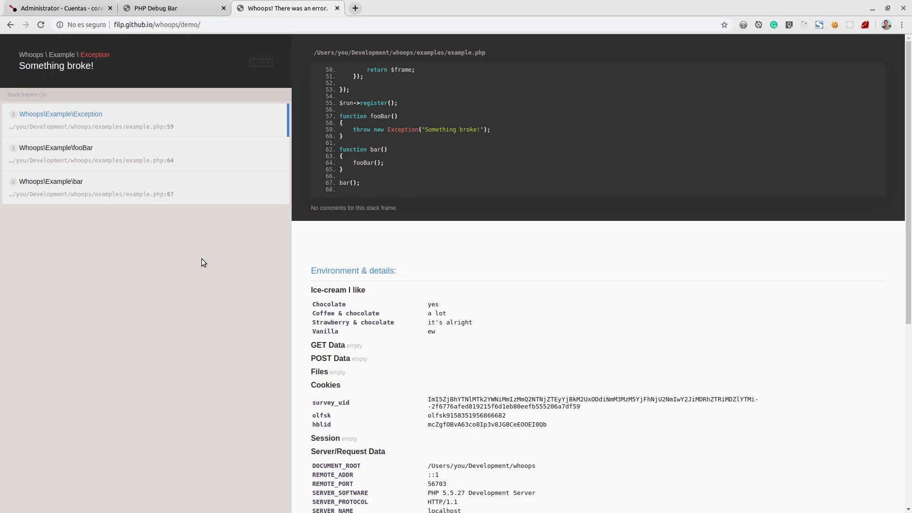
mouse_move(459, 225)
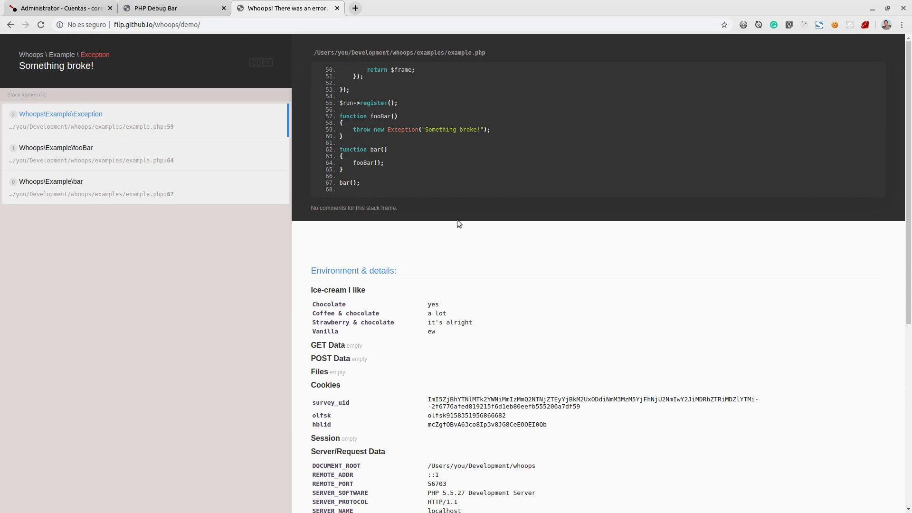
mouse_move(168, 8)
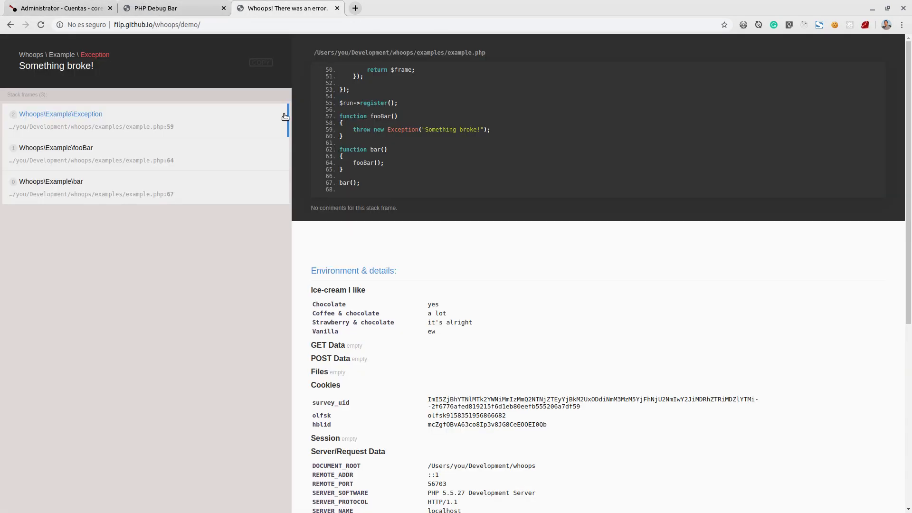
mouse_move(171, 150)
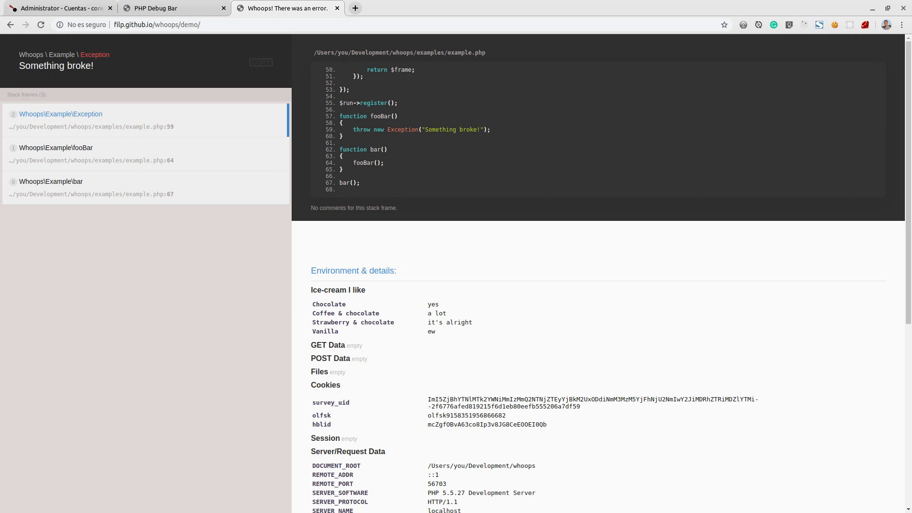
- From the Whoops home page, follow 'read the docs' to the API documentation in the GitHub source
click(10, 24)
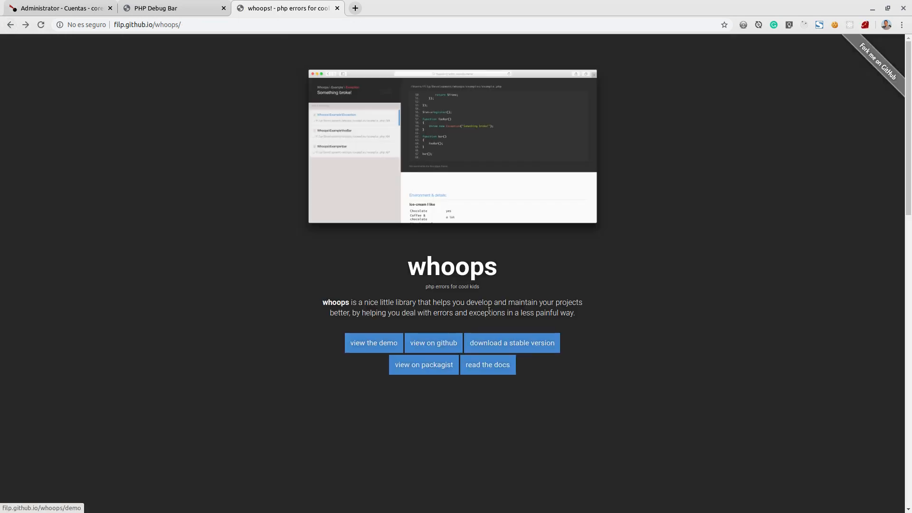
mouse_move(488, 364)
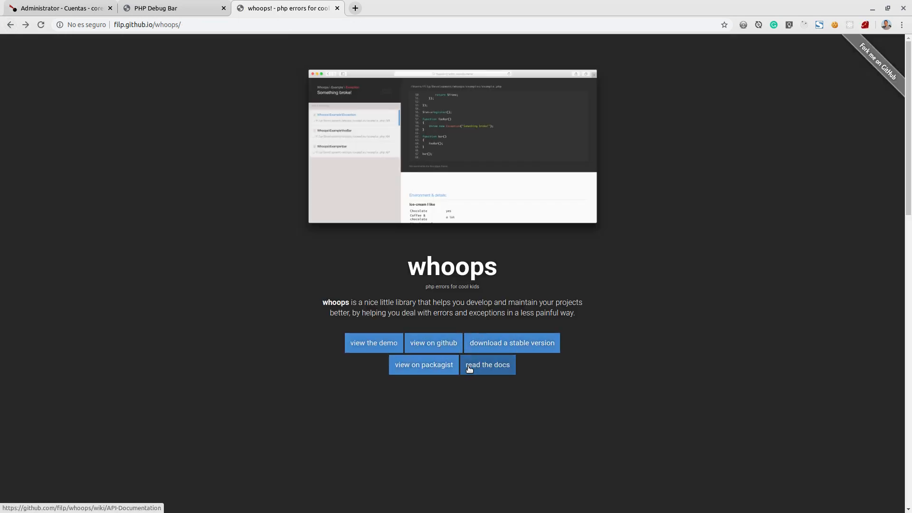
click(487, 364)
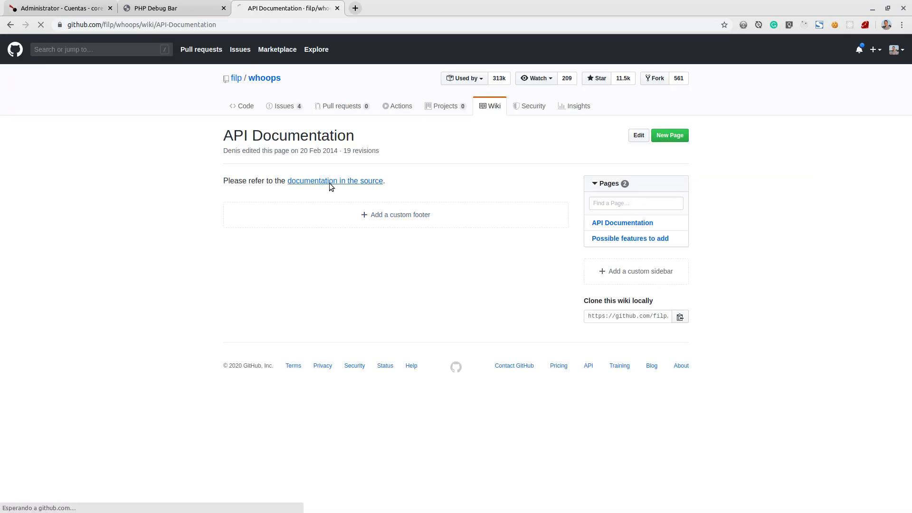
click(335, 180)
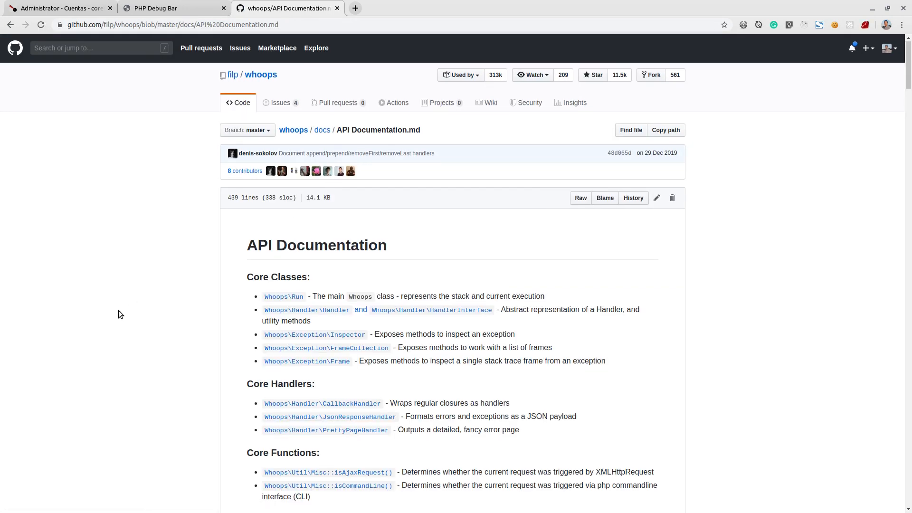
scroll(down, 3)
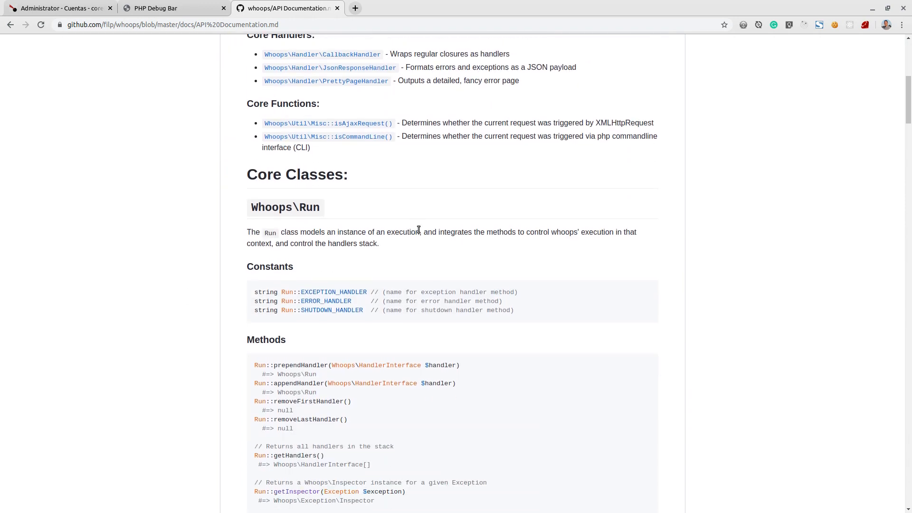
- Check PHP Debug Bar's Quick start section, then return to the Whoops API documentation
click(168, 8)
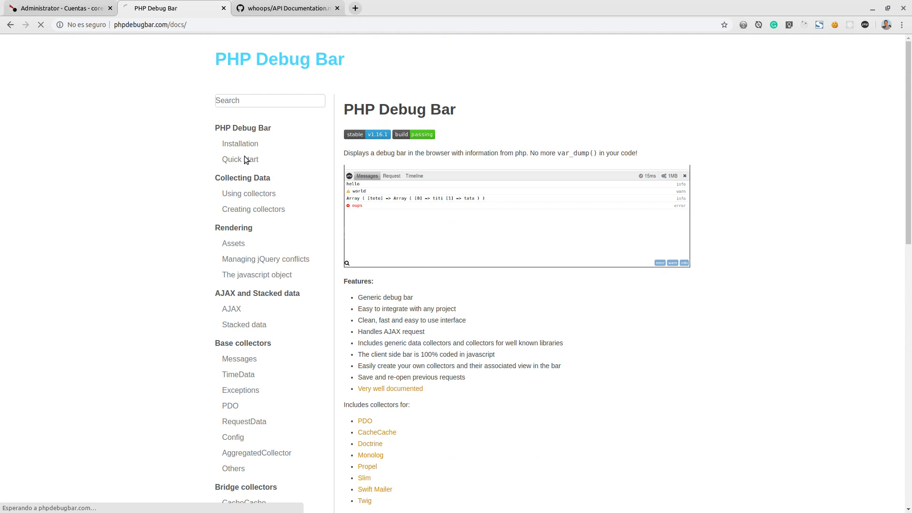
click(239, 143)
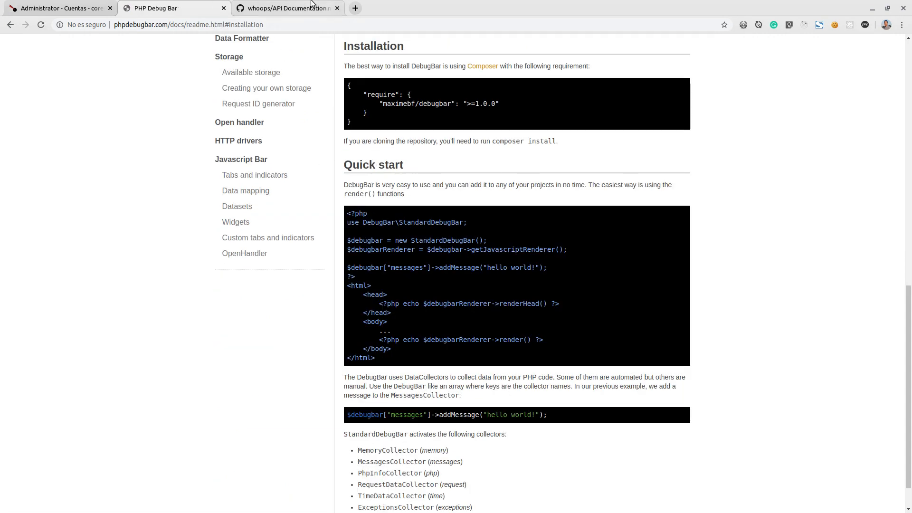
click(285, 8)
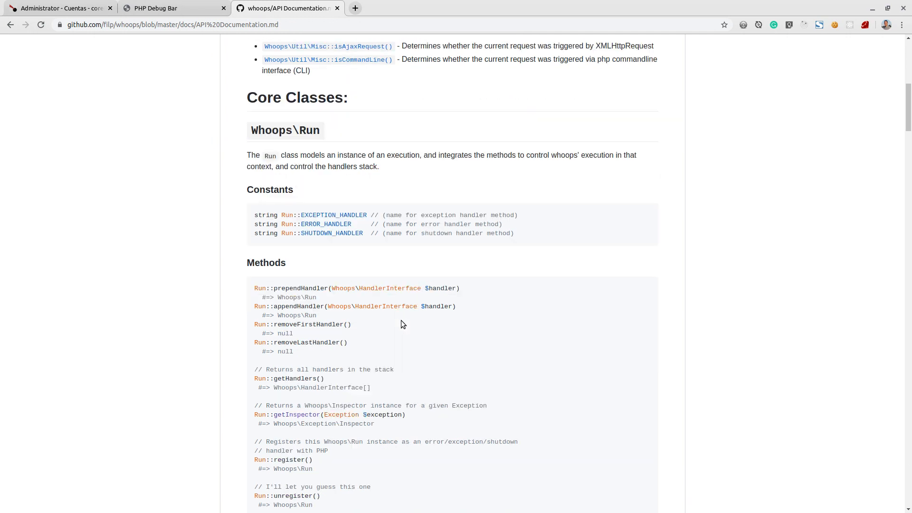
scroll(down, 3)
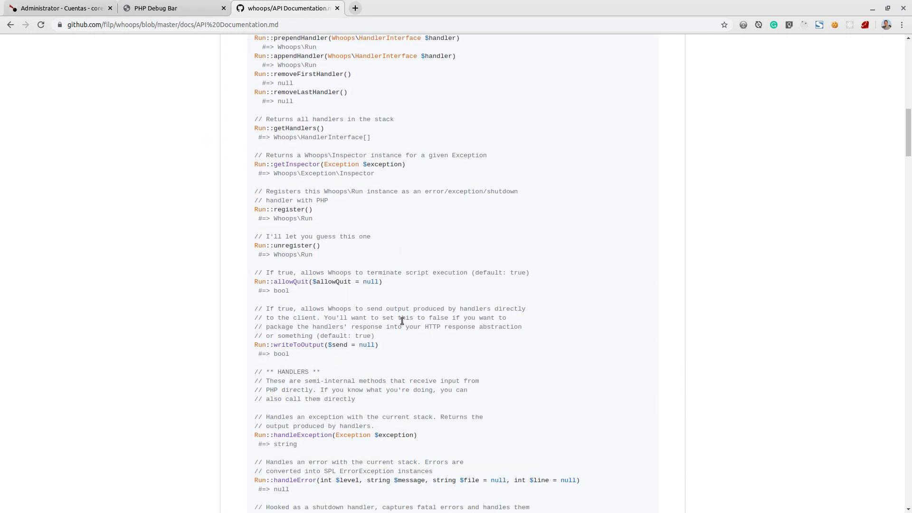
scroll(down, 3)
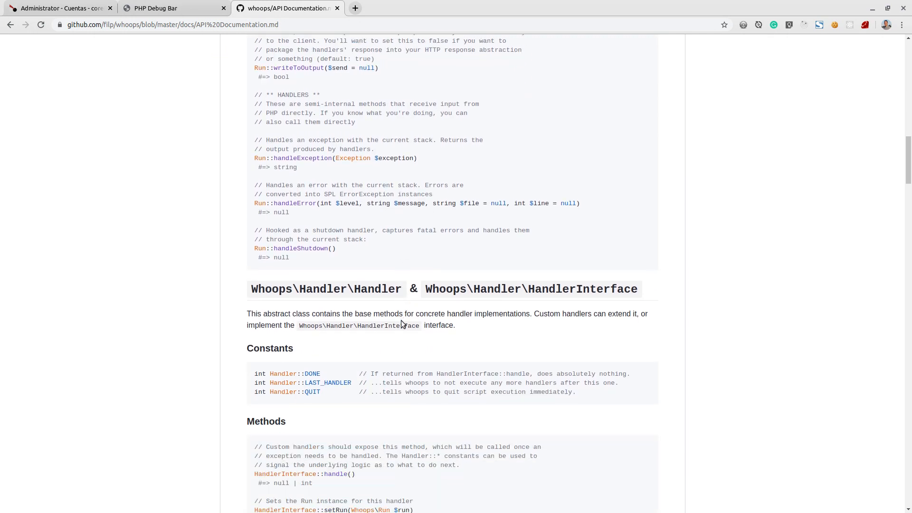
mouse_move(334, 175)
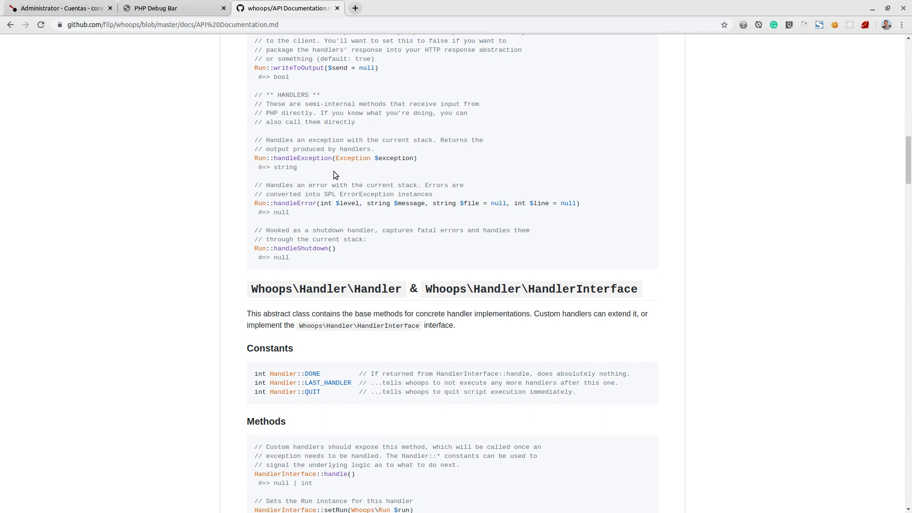